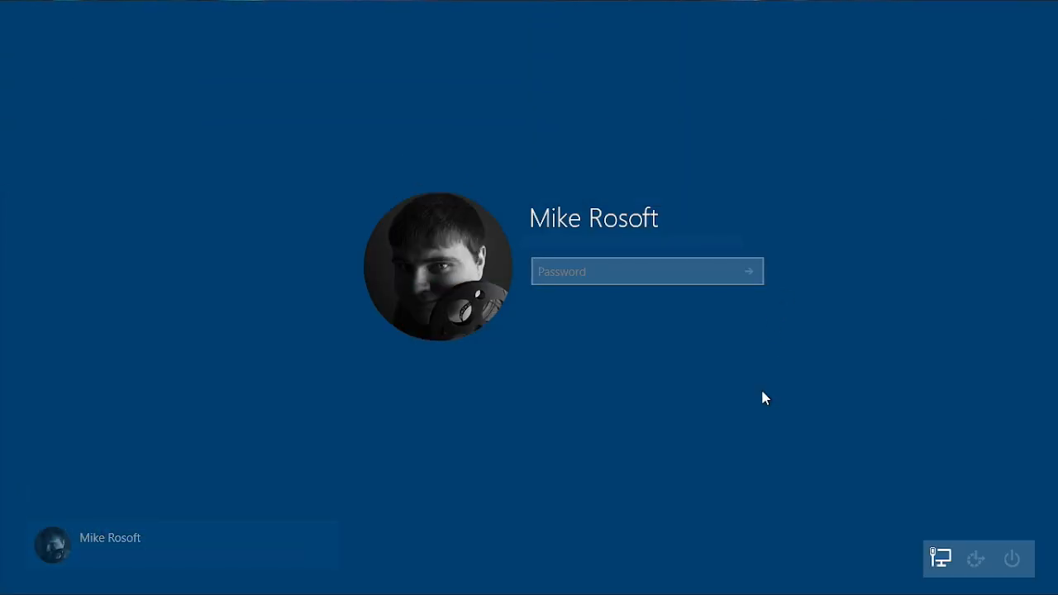
Enter the account password on the lock screen and sign in to the desktop
click(637, 271)
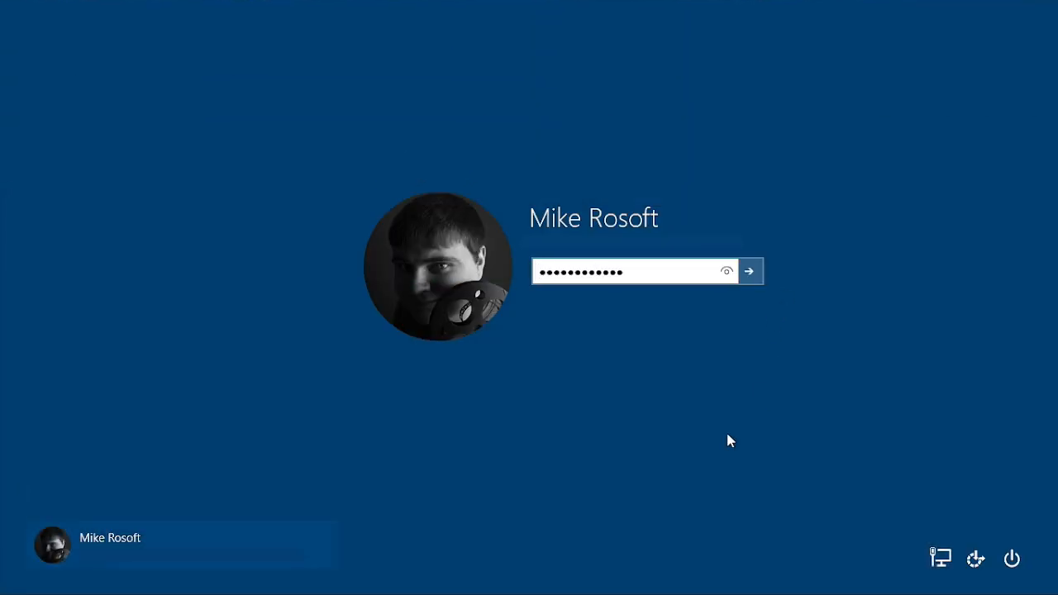
click(751, 271)
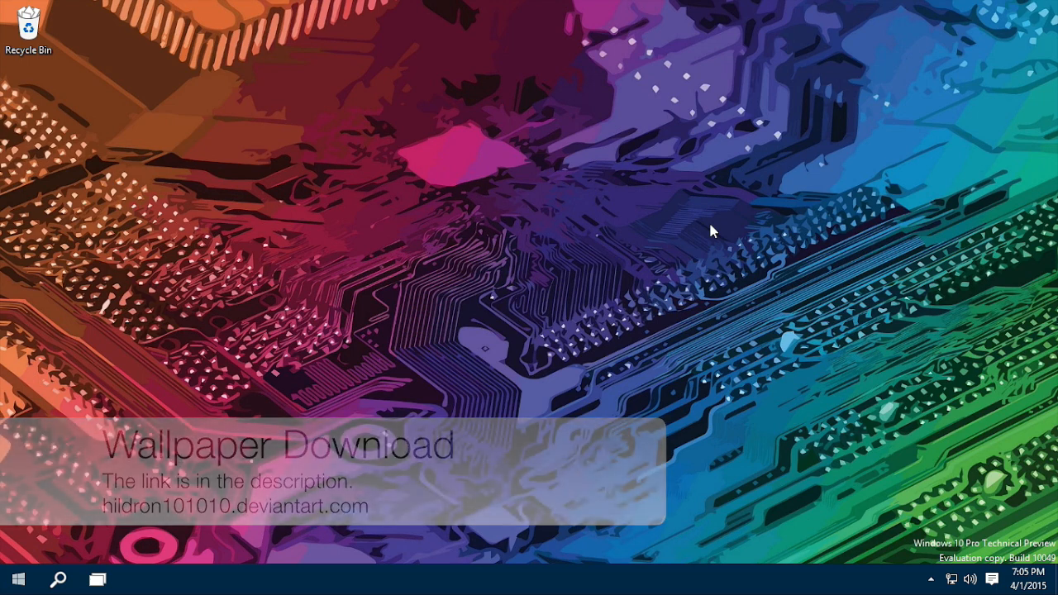
Launch the Store, Music and Photos apps from the Start menu
click(17, 579)
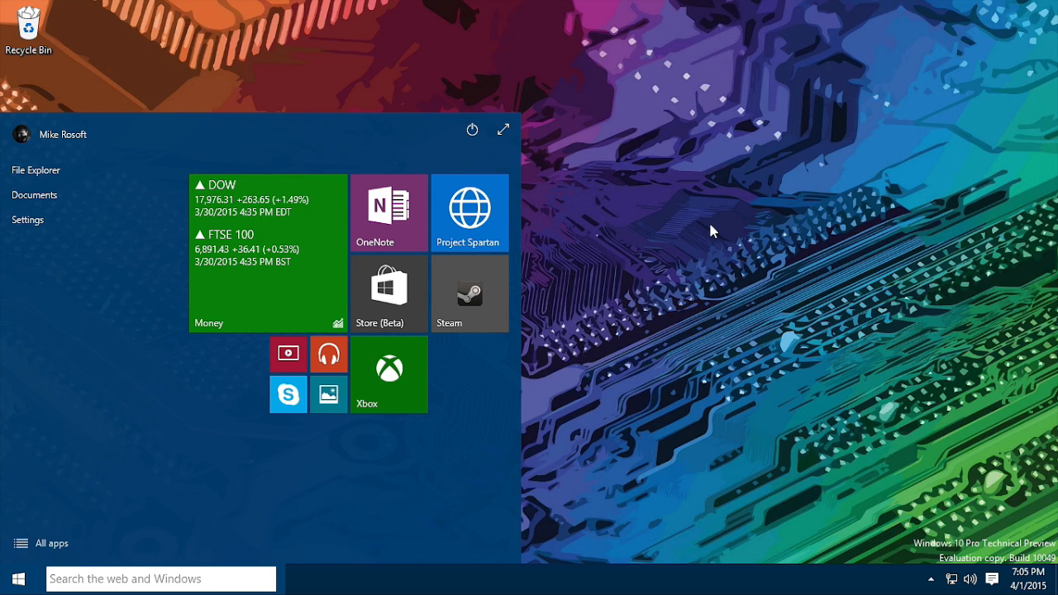
click(15, 579)
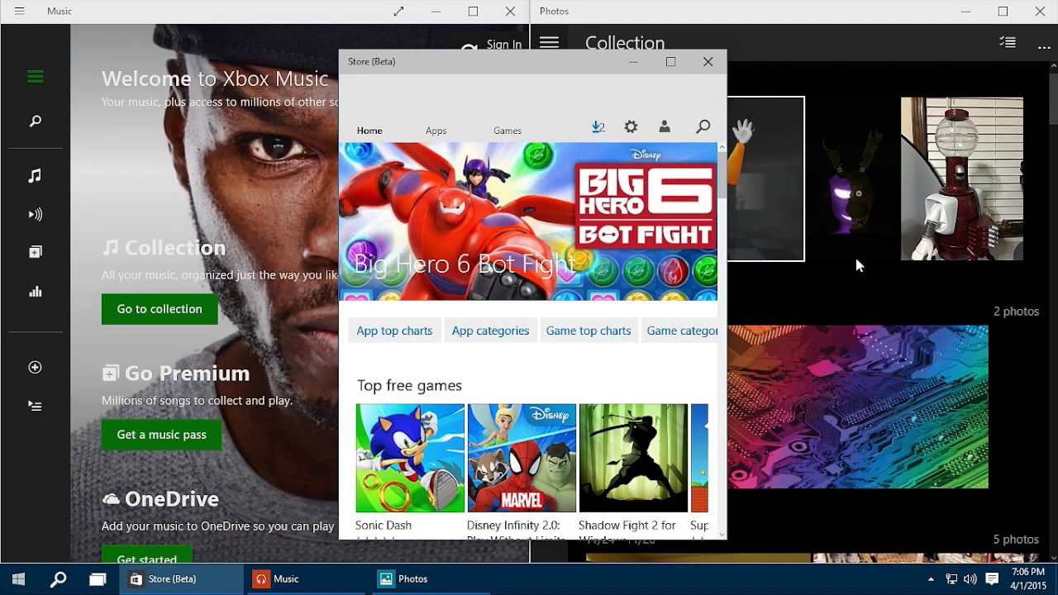
mouse_move(147, 552)
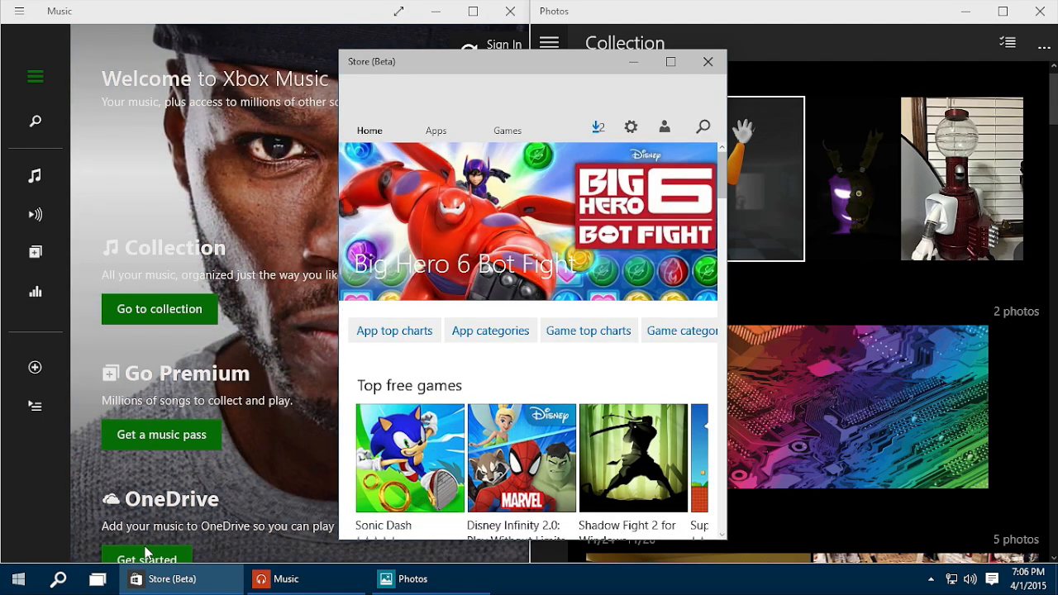
Create a second virtual desktop from Task View and close the Store app
click(98, 579)
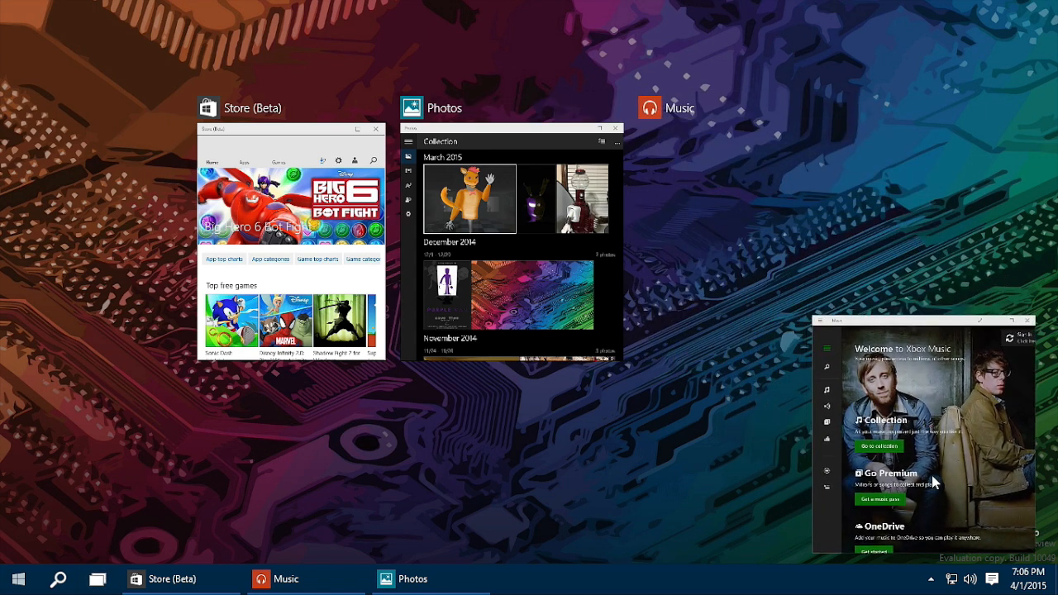
click(97, 579)
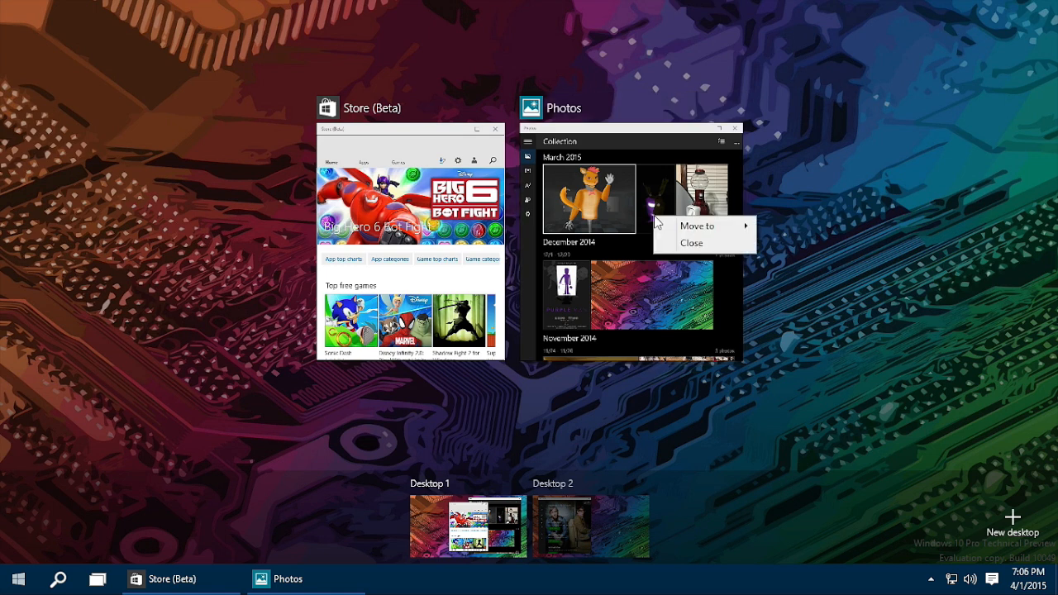
mouse_move(681, 234)
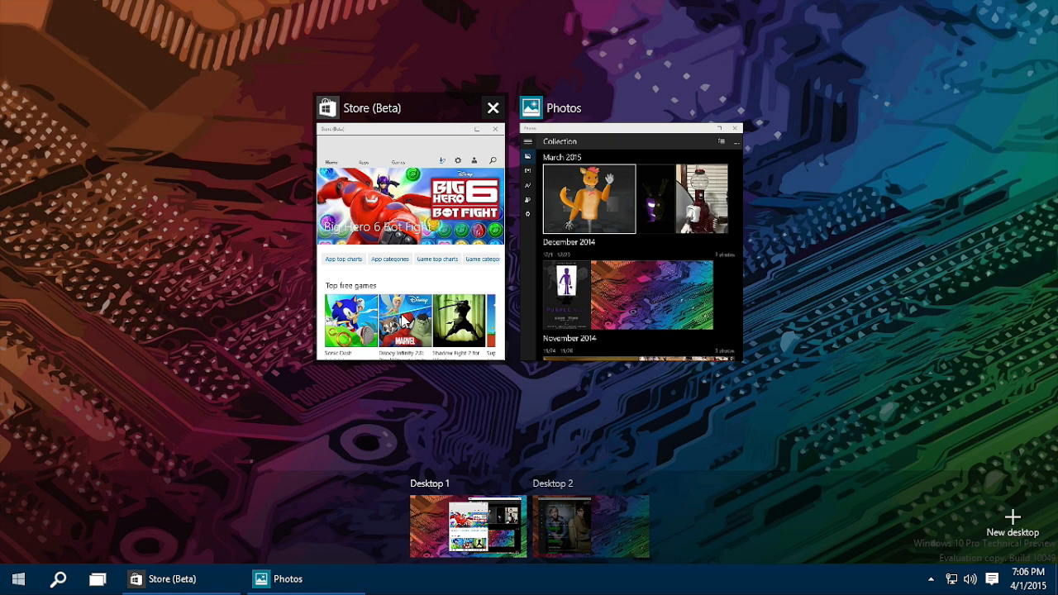
click(491, 107)
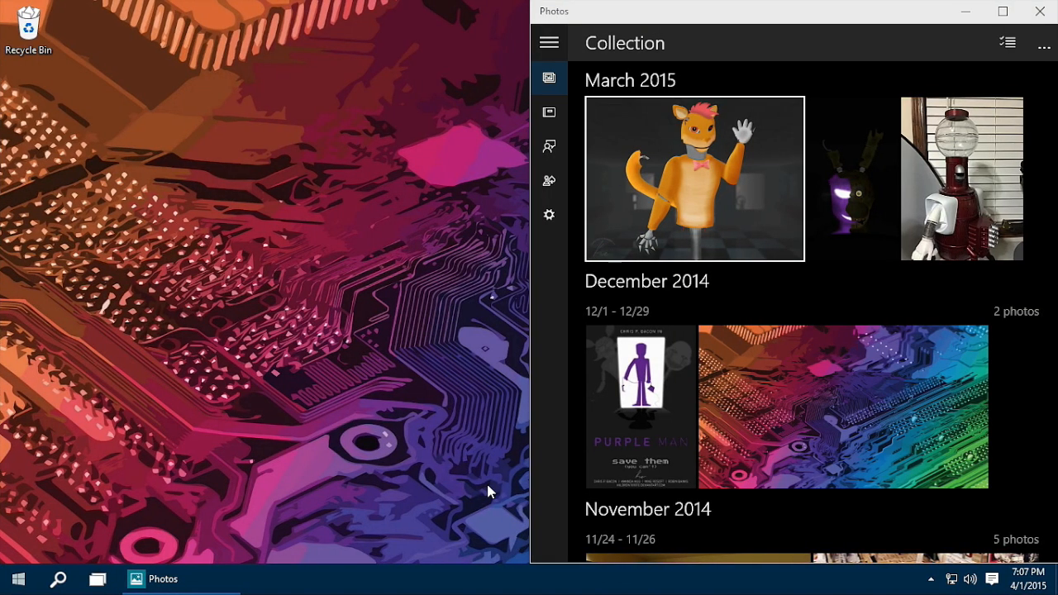
mouse_move(377, 493)
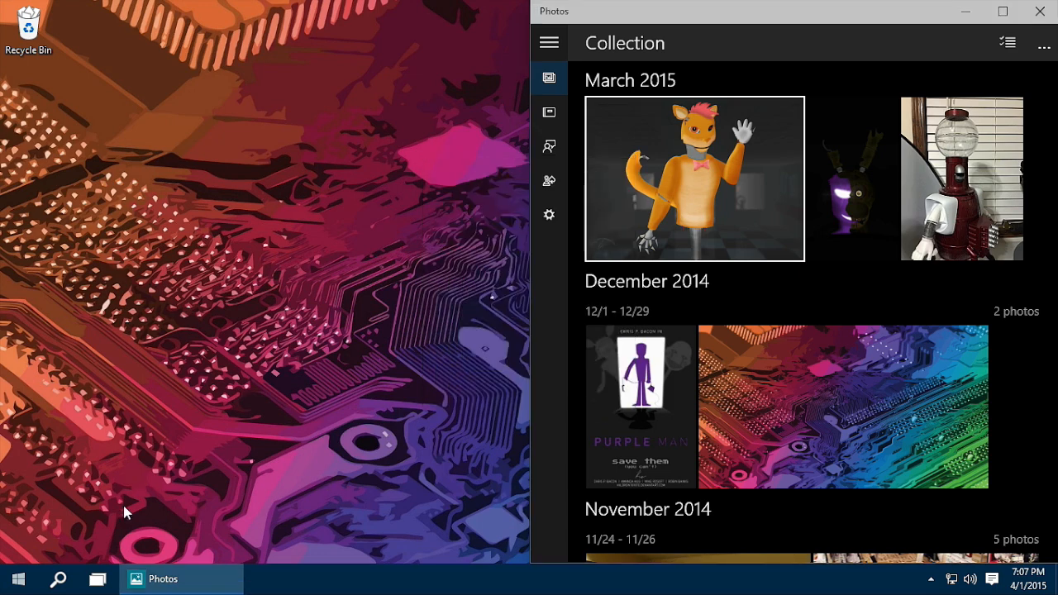
Return to the desktop overview and remove Desktop 2
click(99, 579)
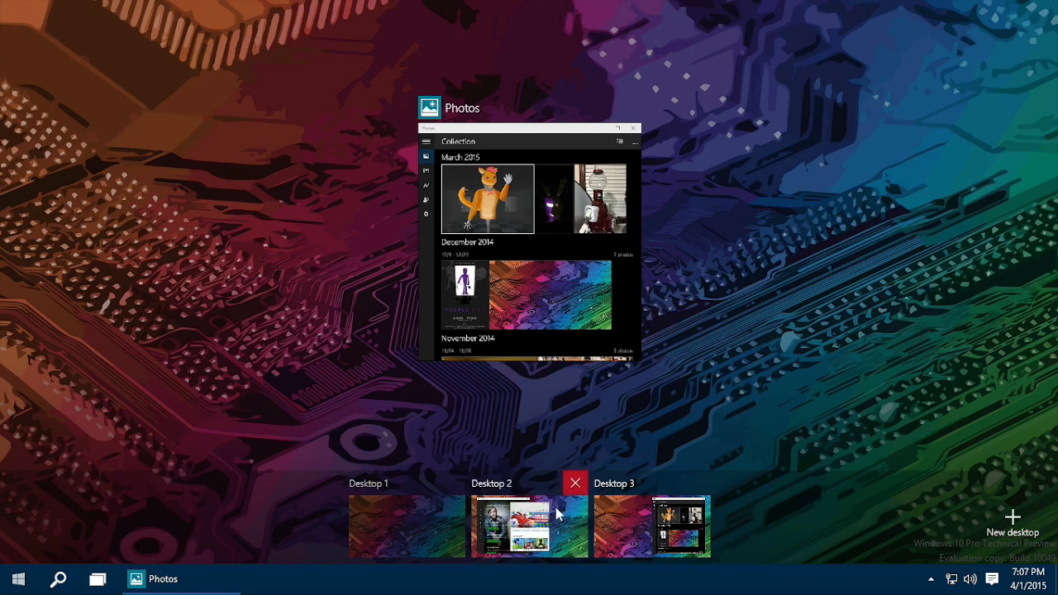
click(17, 578)
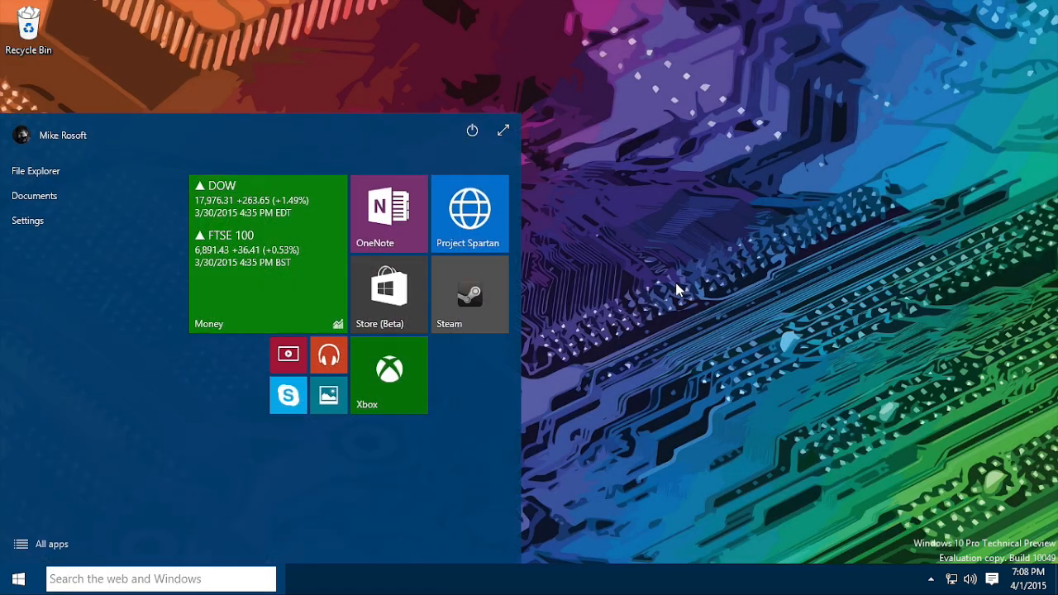
Browse community Game DVR clips in the Xbox app, then return to On this PC
click(388, 374)
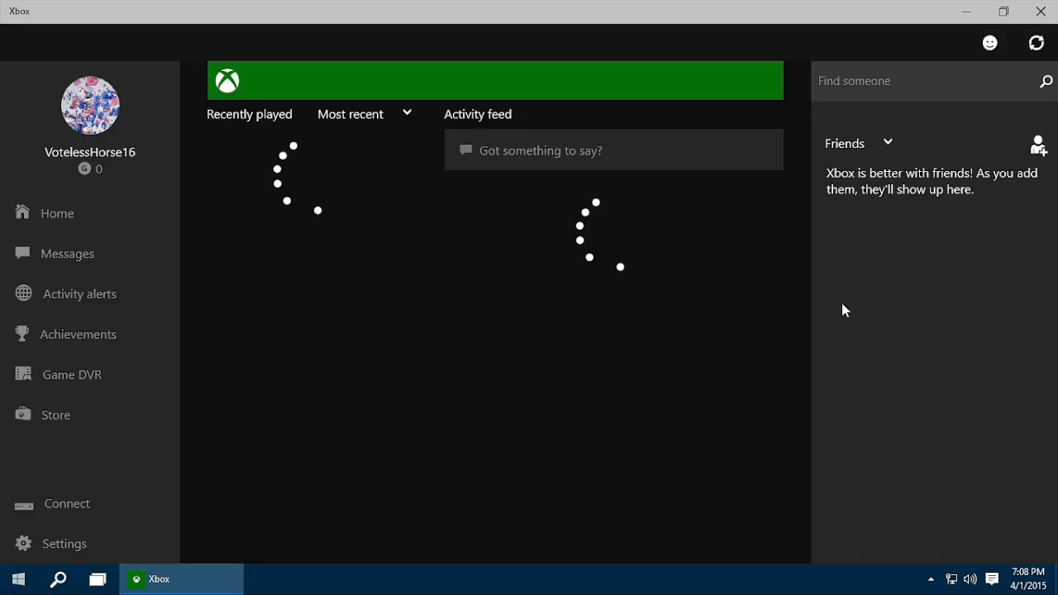
click(71, 374)
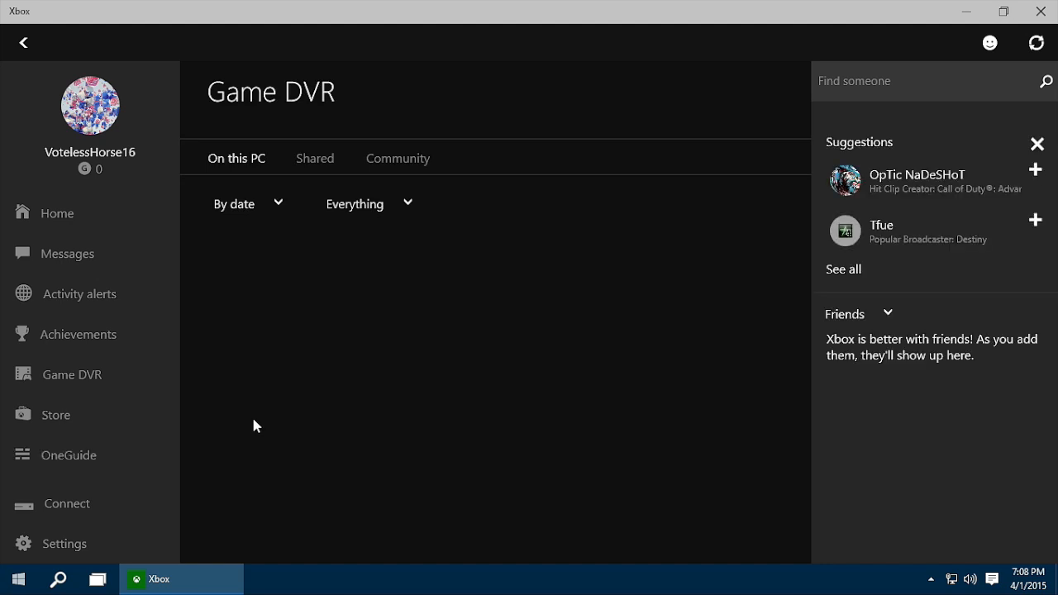
click(397, 158)
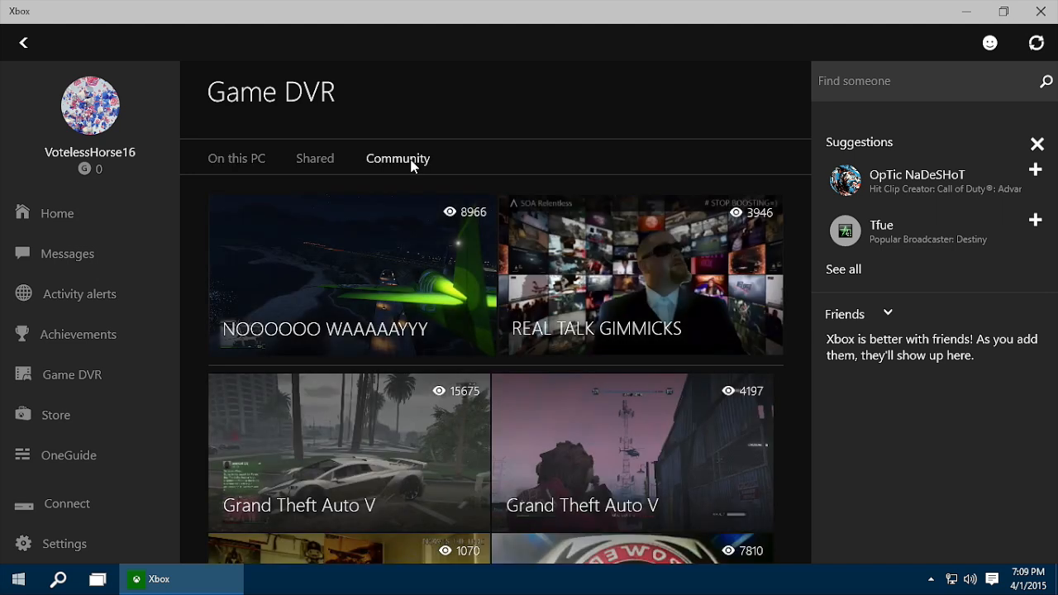
scroll(down, 3)
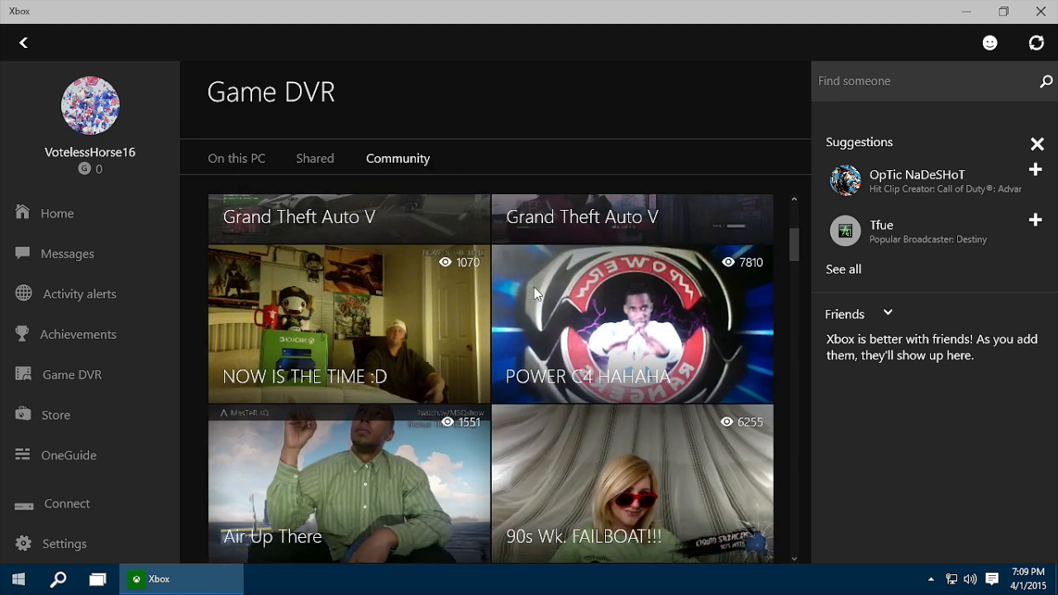
scroll(down, 3)
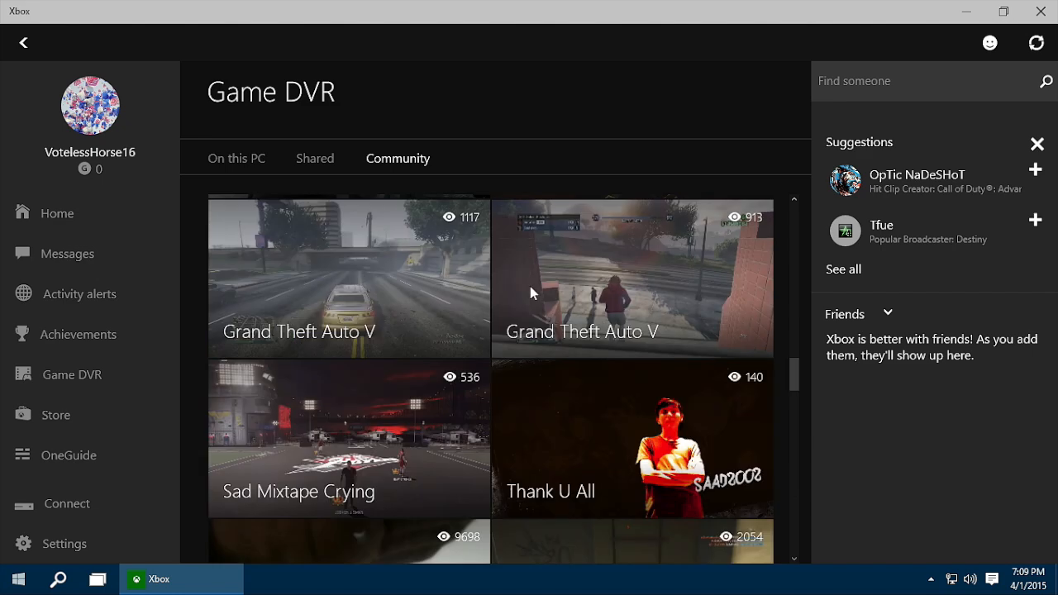
click(236, 159)
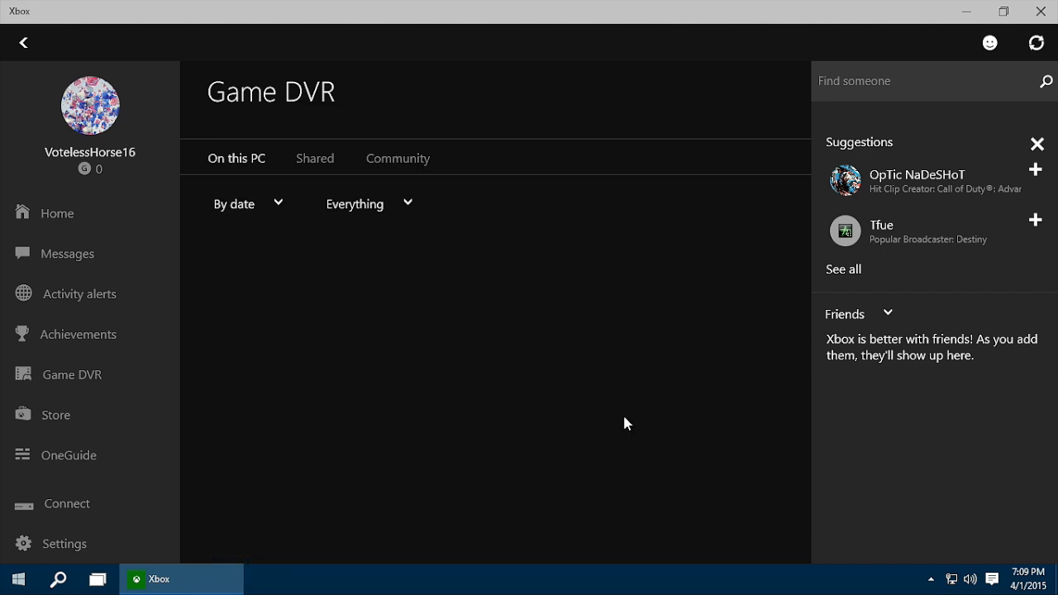
mouse_move(151, 512)
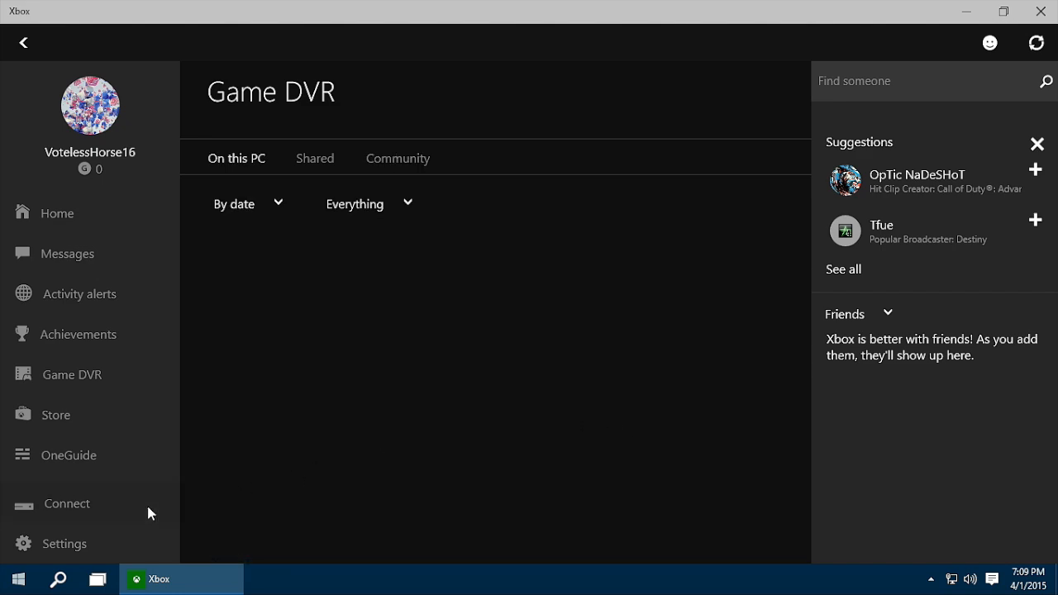
Show the Xbox One console Connection page
click(66, 503)
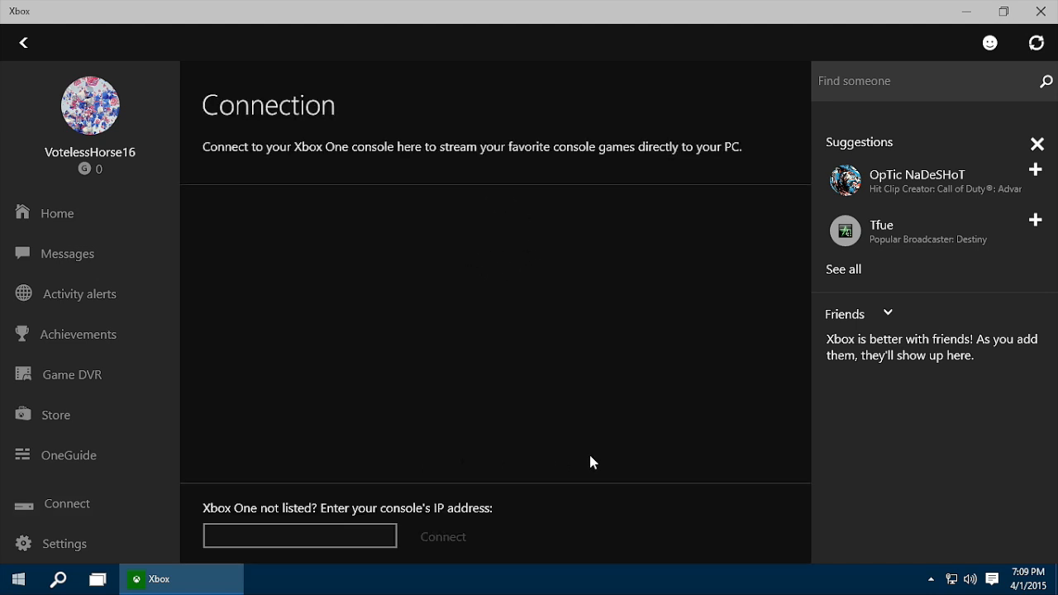
click(28, 577)
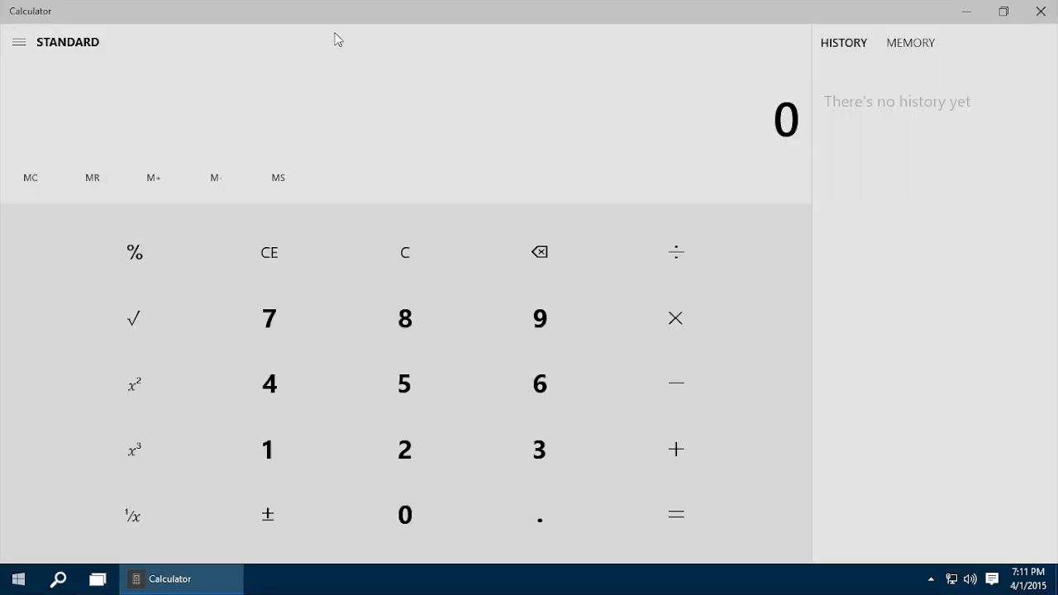
Restore the full-screen Calculator to a small window, then close it
click(1001, 12)
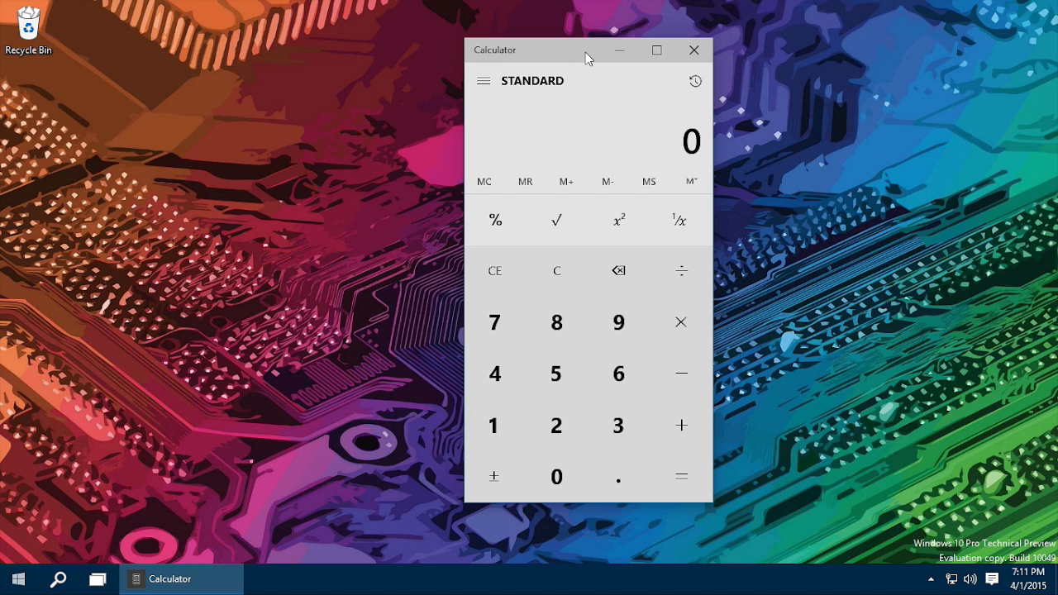
mouse_move(582, 56)
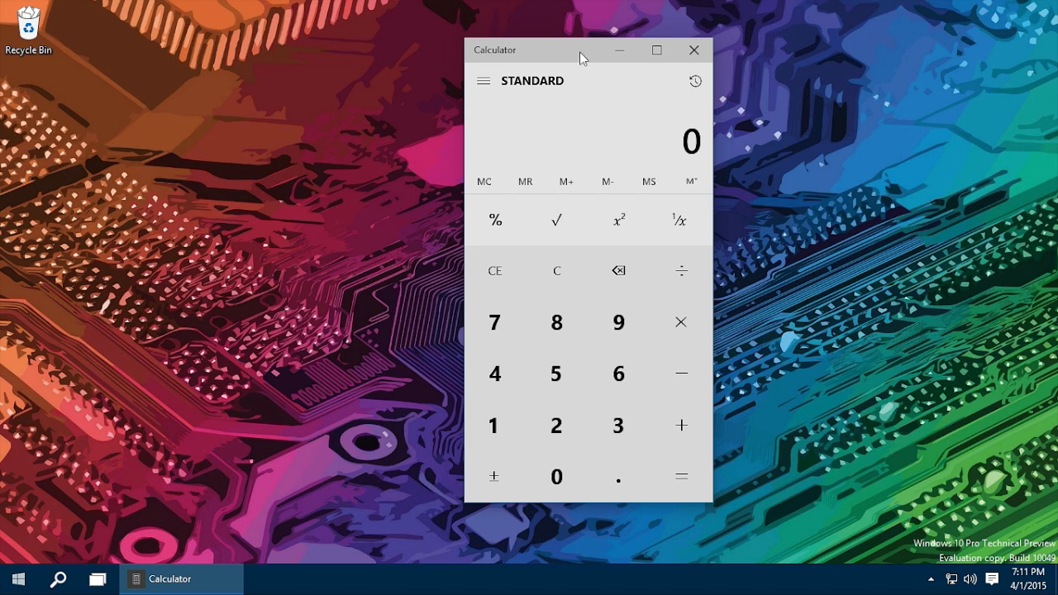
mouse_move(463, 166)
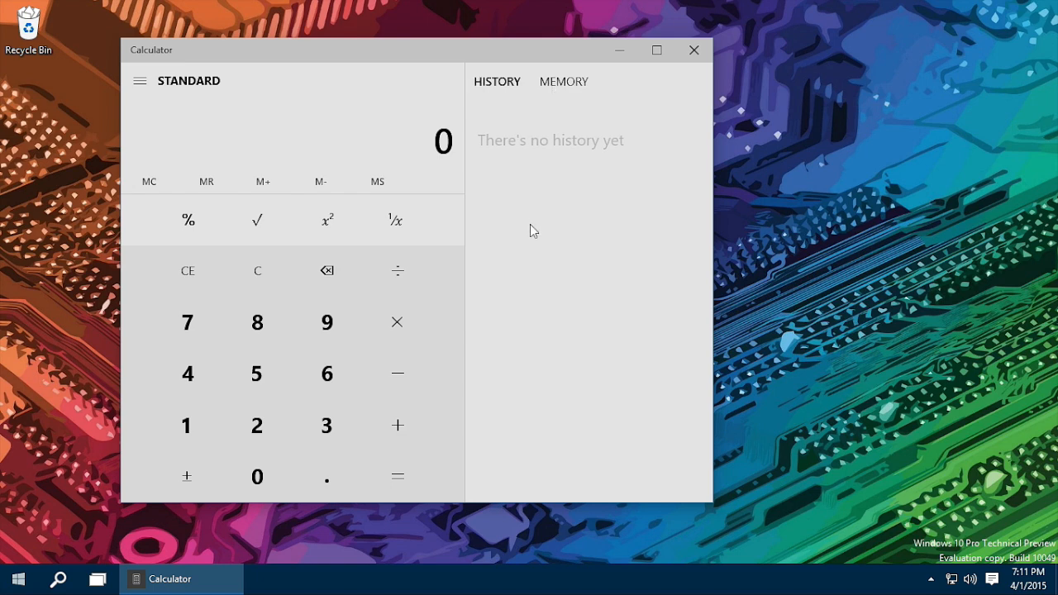
click(695, 50)
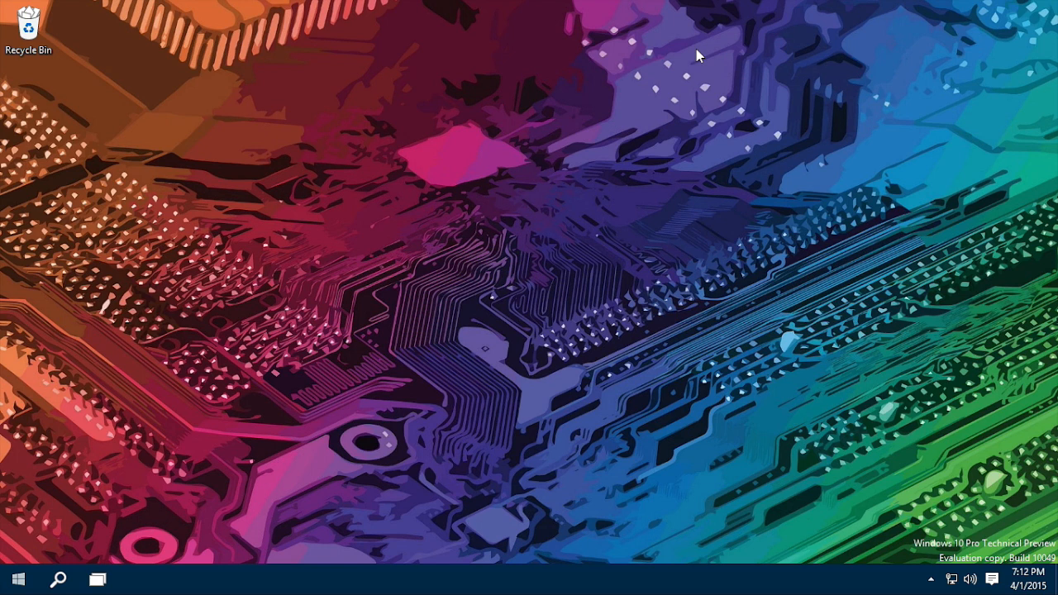
Launch Project Spartan from its Start menu tile
click(19, 579)
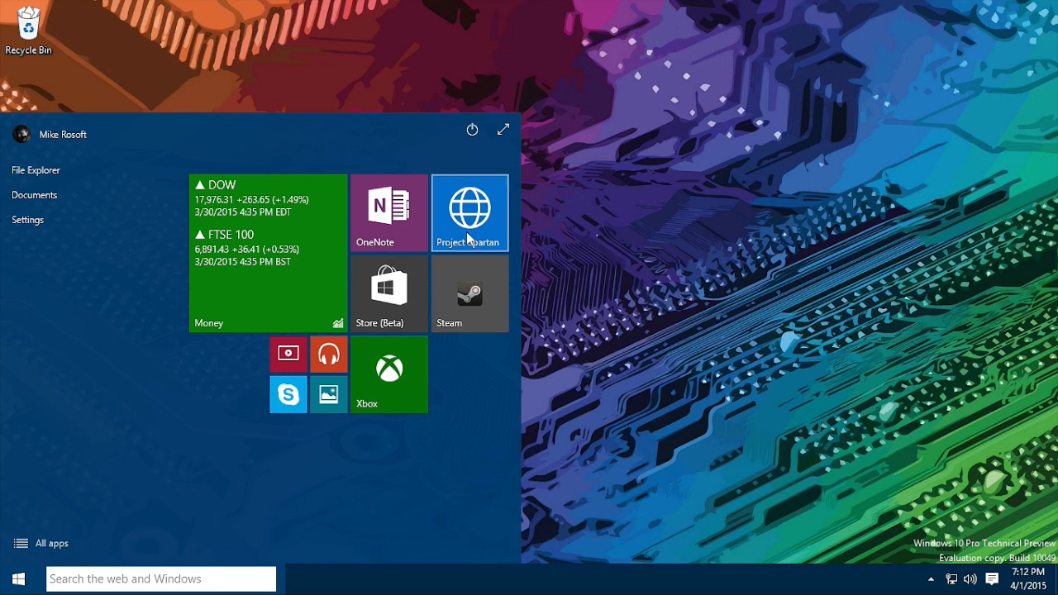
click(470, 211)
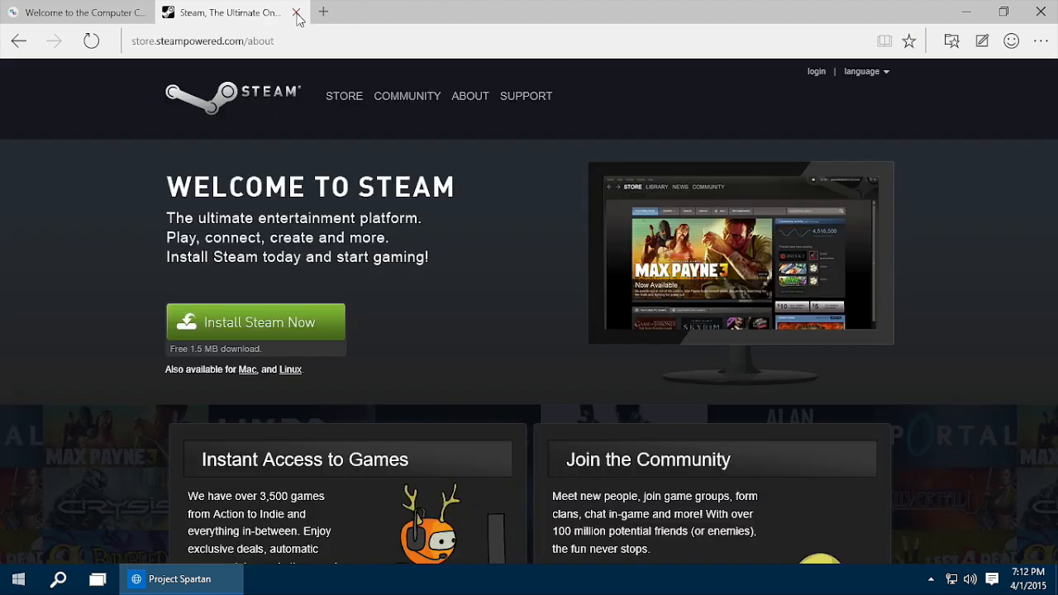
Close the Steam tab and the Mystery Science Theater tab
click(294, 13)
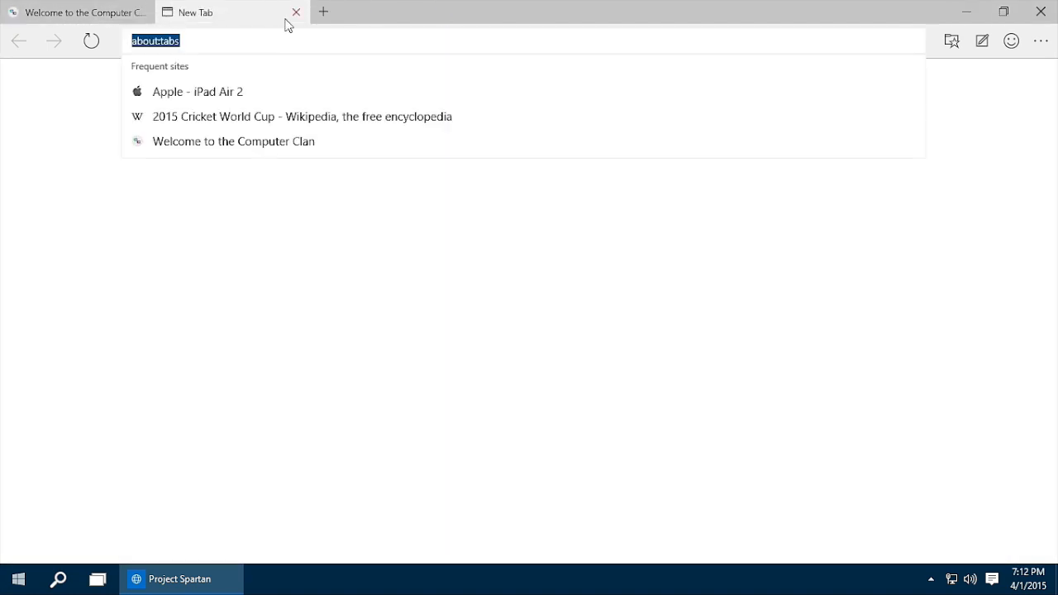
mouse_move(231, 97)
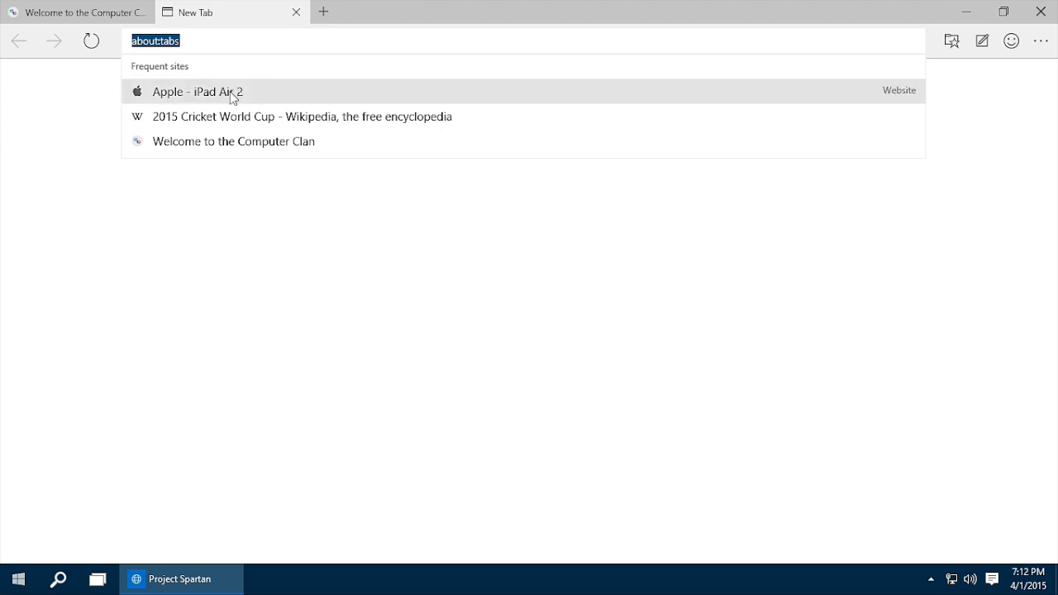
mouse_move(258, 59)
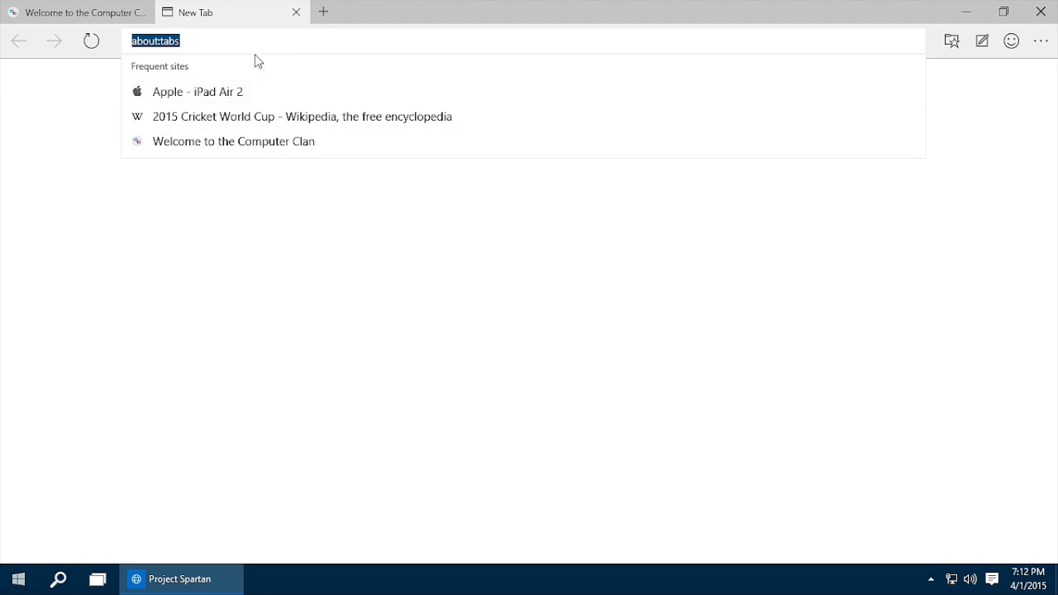
mouse_move(988, 86)
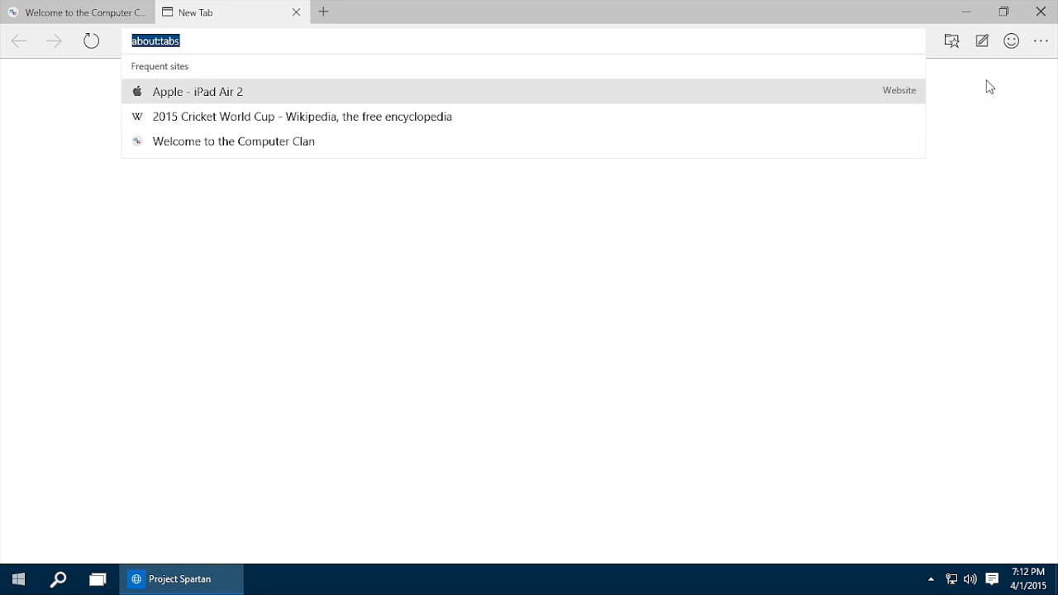
click(953, 39)
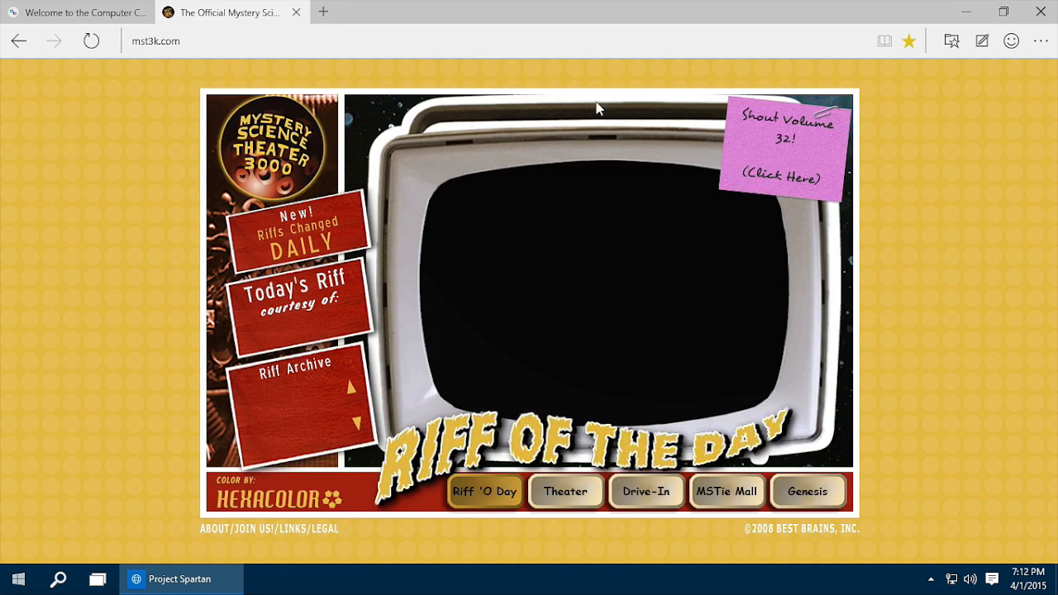
click(74, 14)
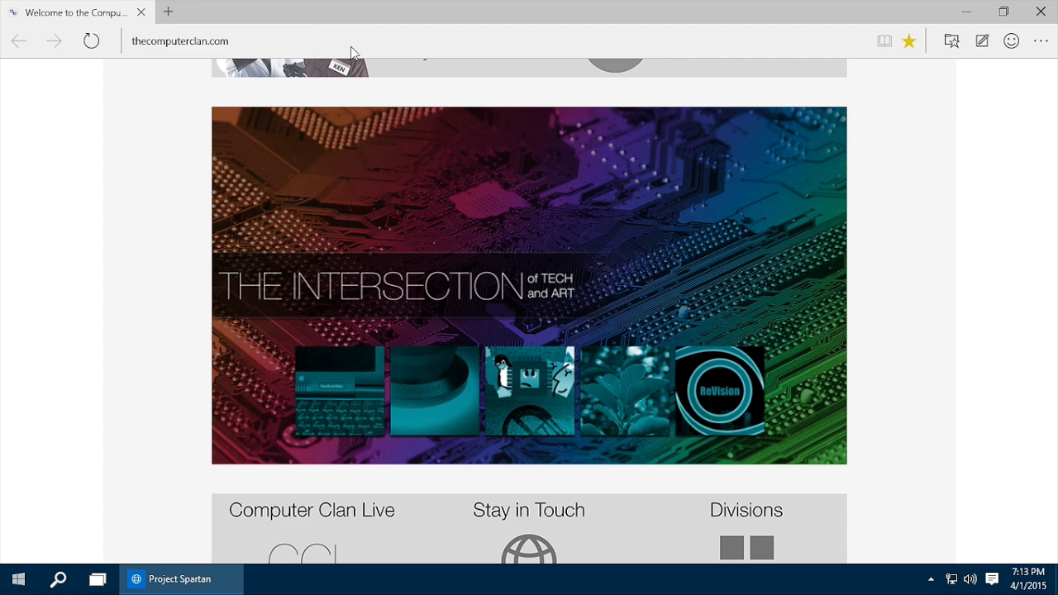
Load the Yeti Pro microphone manual PDF from a link and read through it
scroll(up, 3)
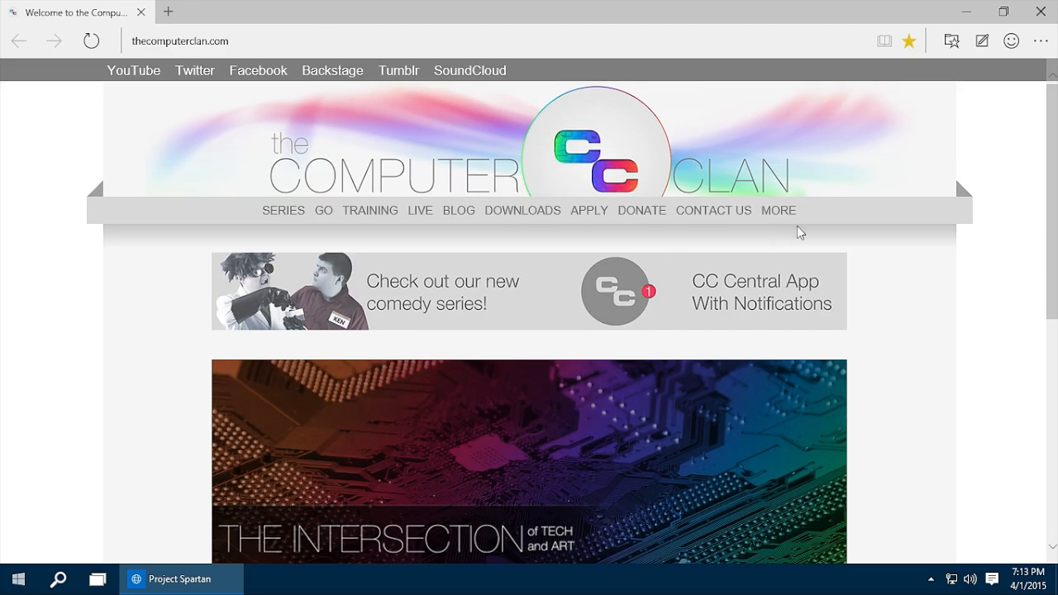
click(910, 40)
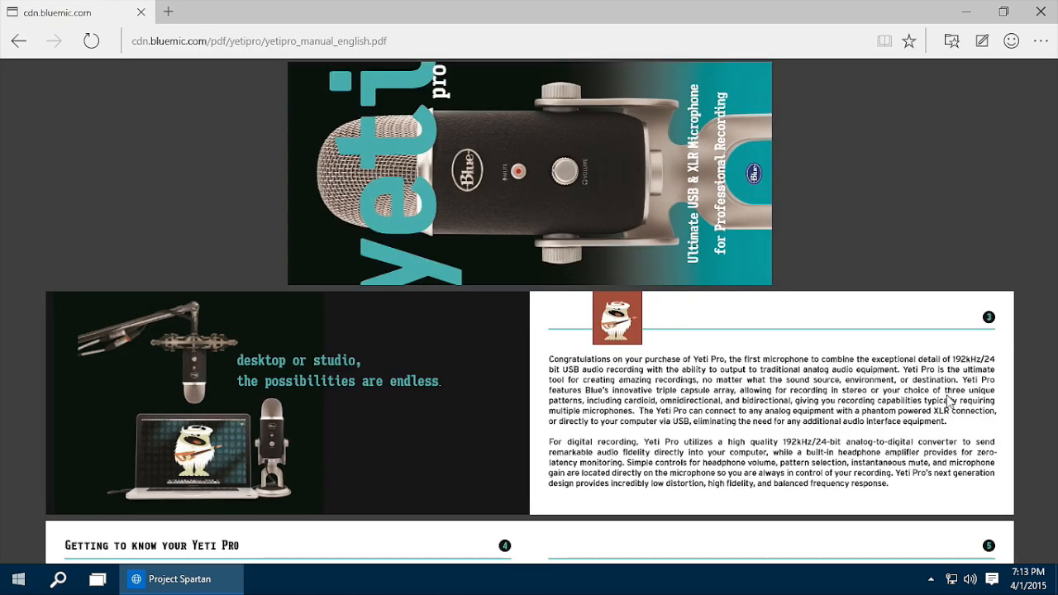
scroll(down, 3)
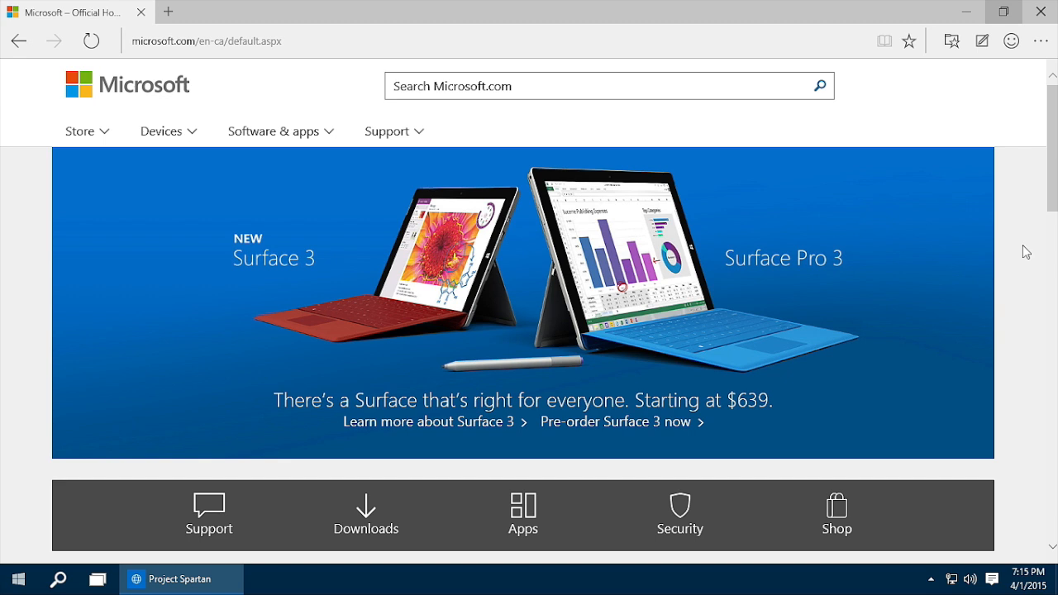
mouse_move(982, 40)
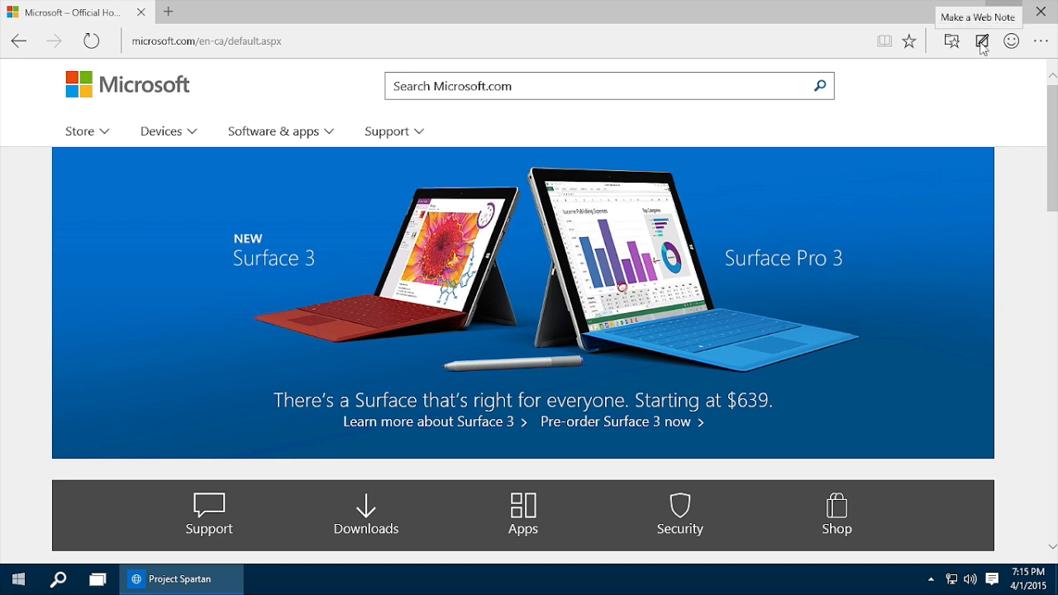
Enter Web Note mode, choose the pen colour, and place a typed note beside Surface Pro 3
click(982, 40)
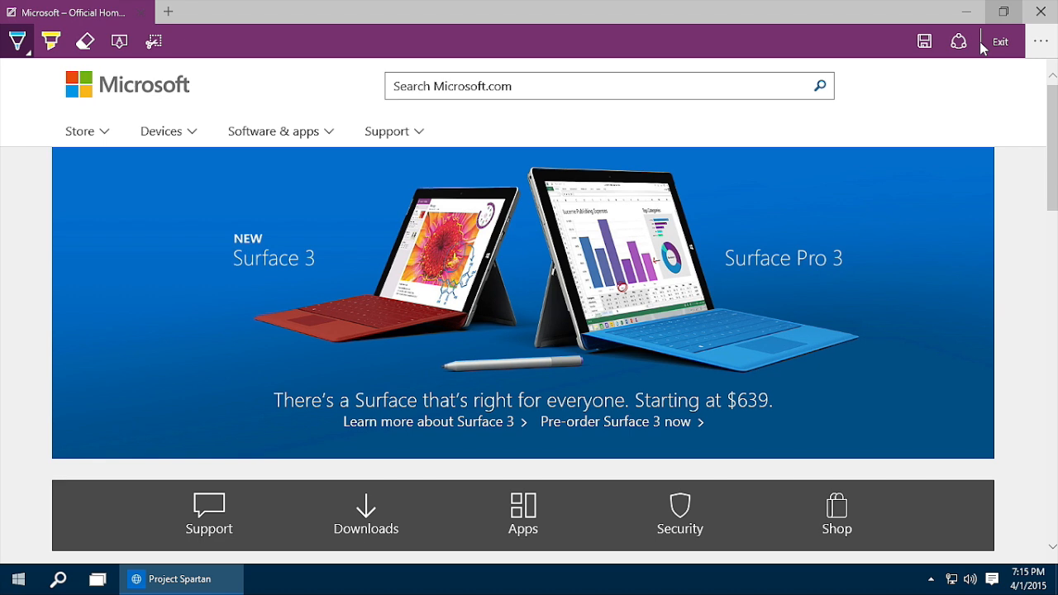
click(20, 39)
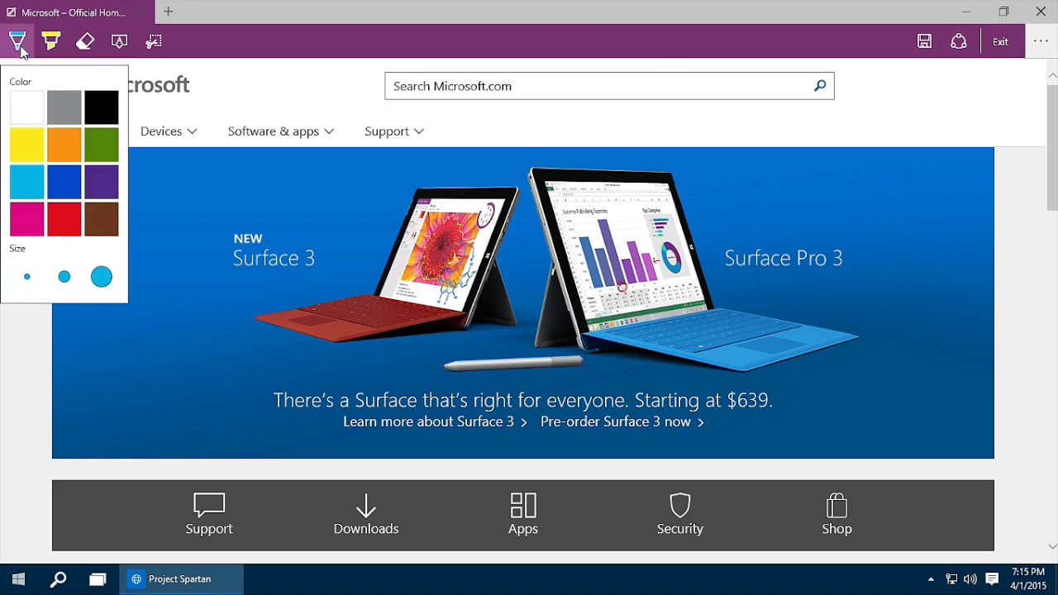
click(53, 41)
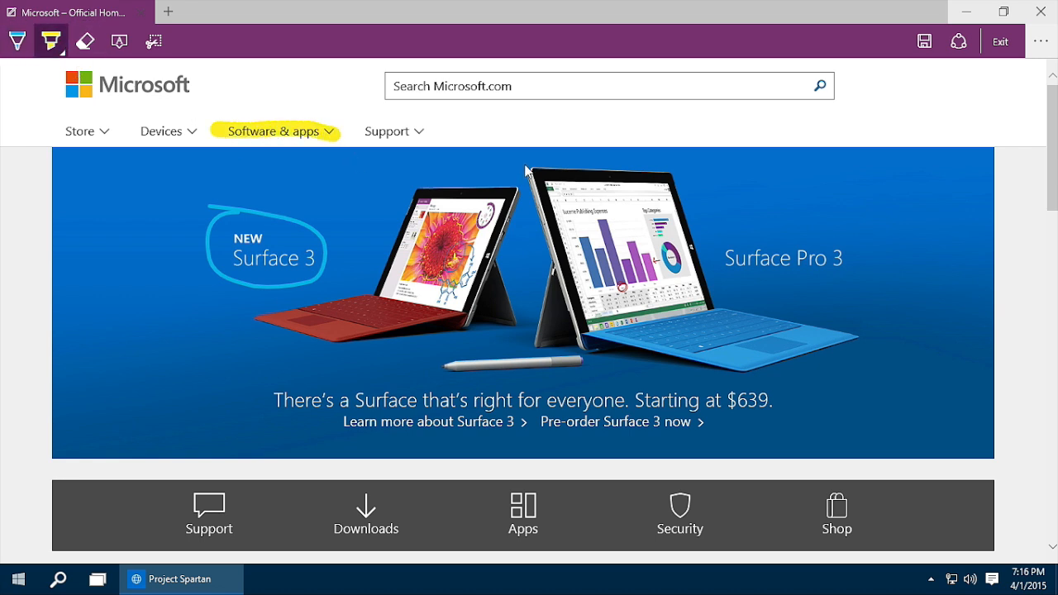
click(119, 41)
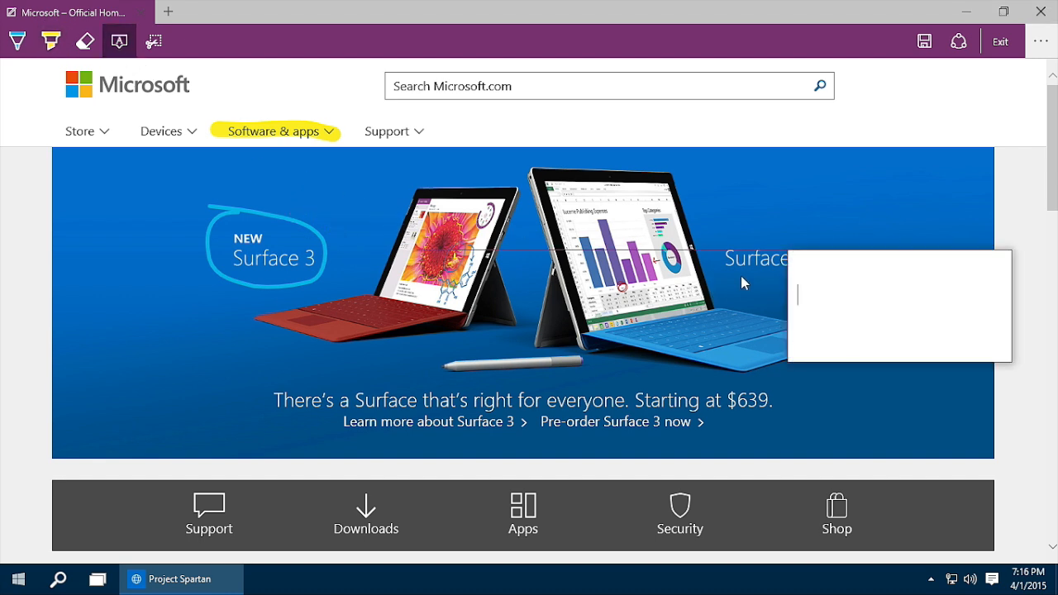
Write the note 'Buy this product for Jimmy... since Christmas', share it, and exit Web Note
text(Buy thi)
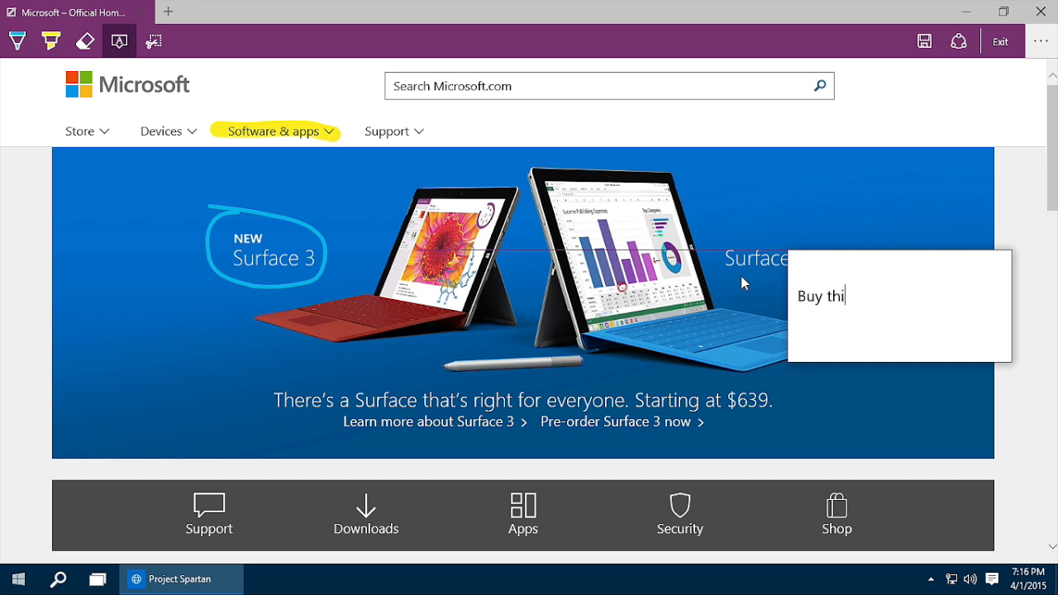
text(s product for)
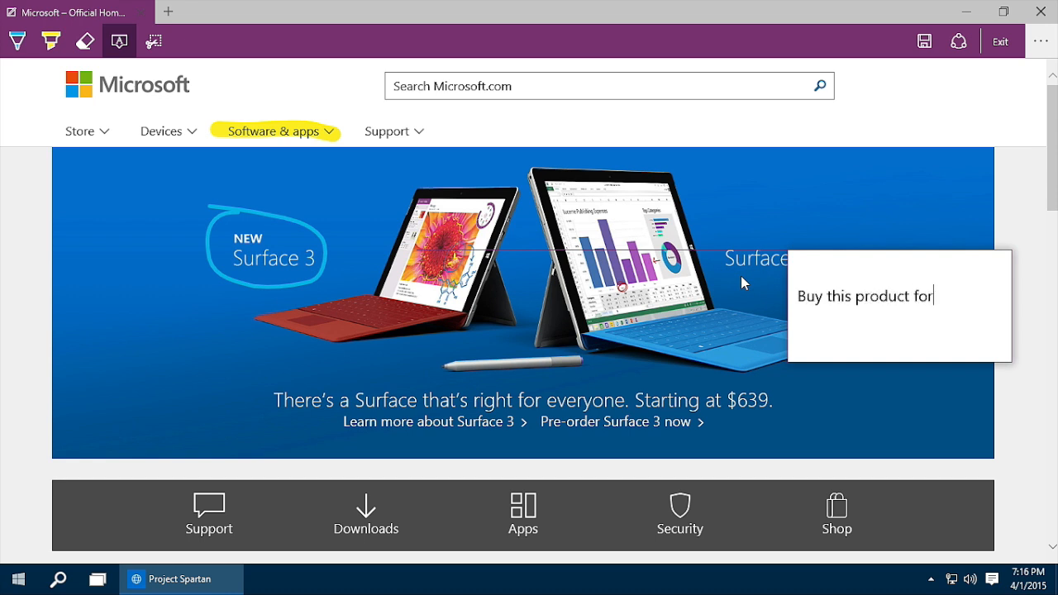
text(Jimmy. He's been wanting o)
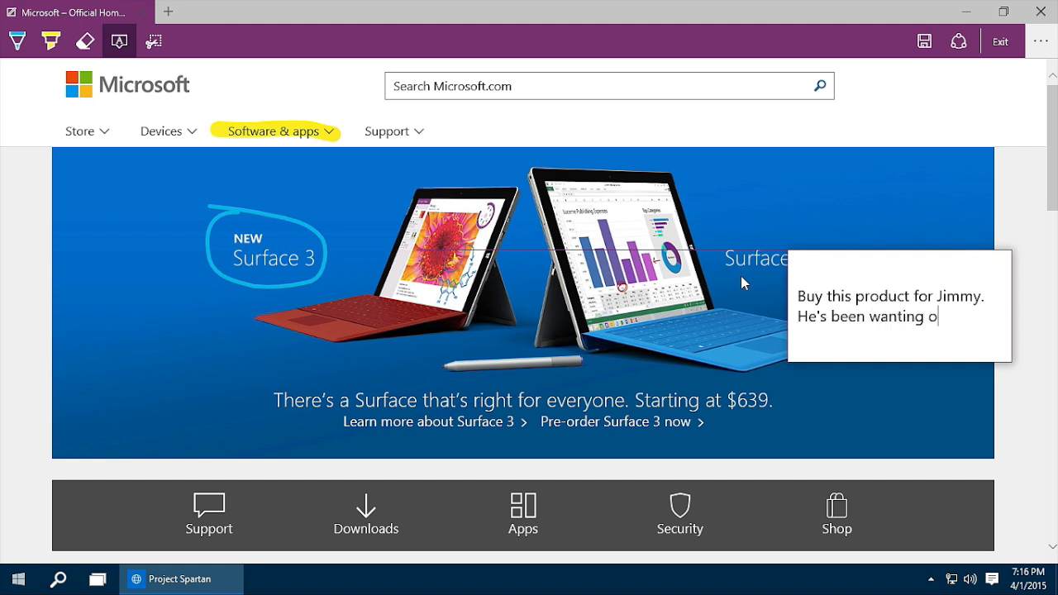
text(ne since)
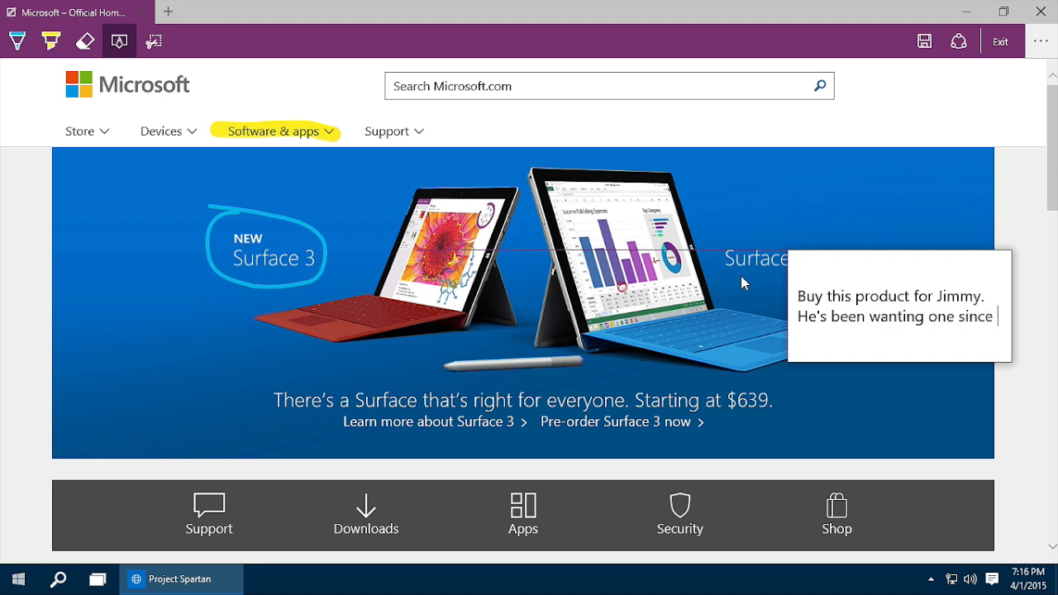
text(Christmas)
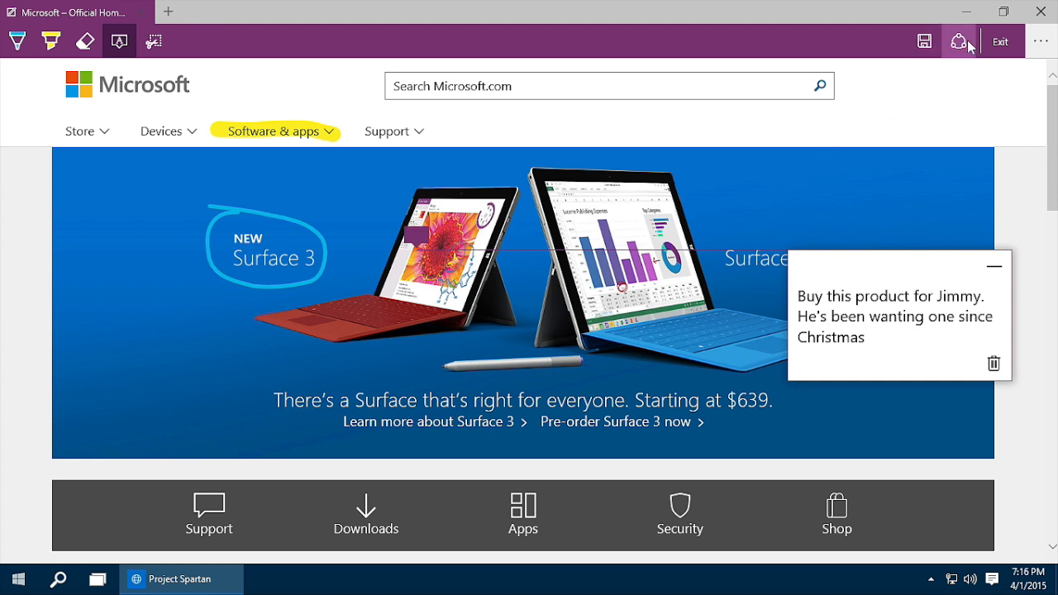
click(960, 40)
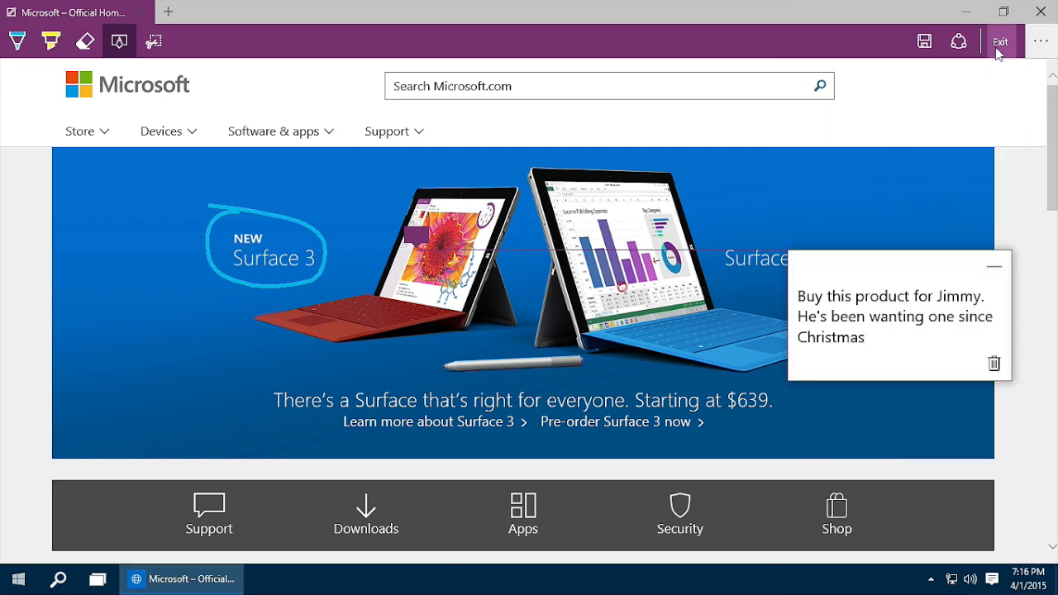
click(1001, 41)
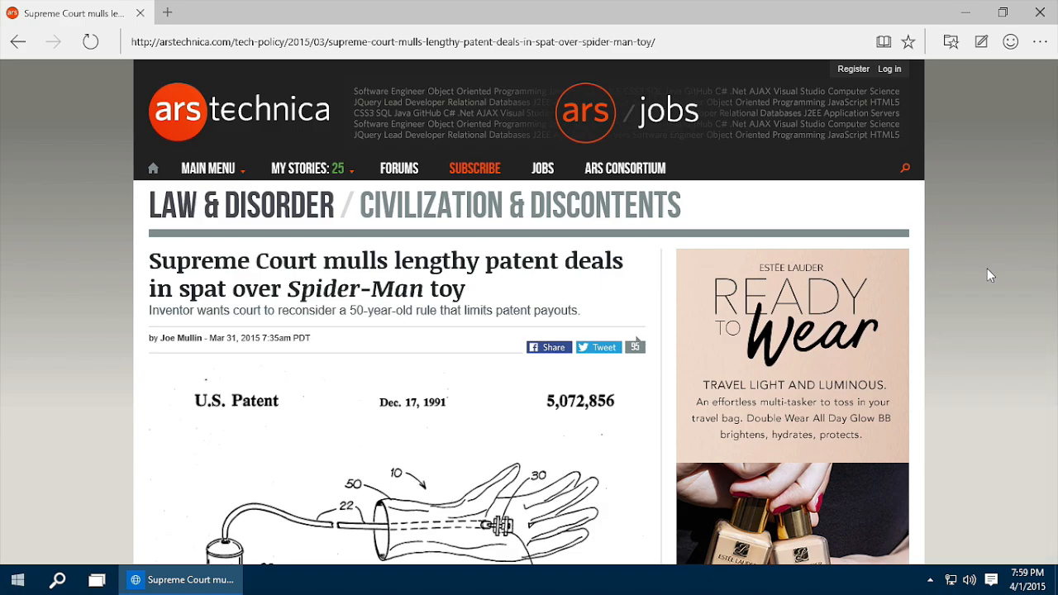
Read the Spider-Man patent article in Reading view, then return to the normal page
scroll(down, 3)
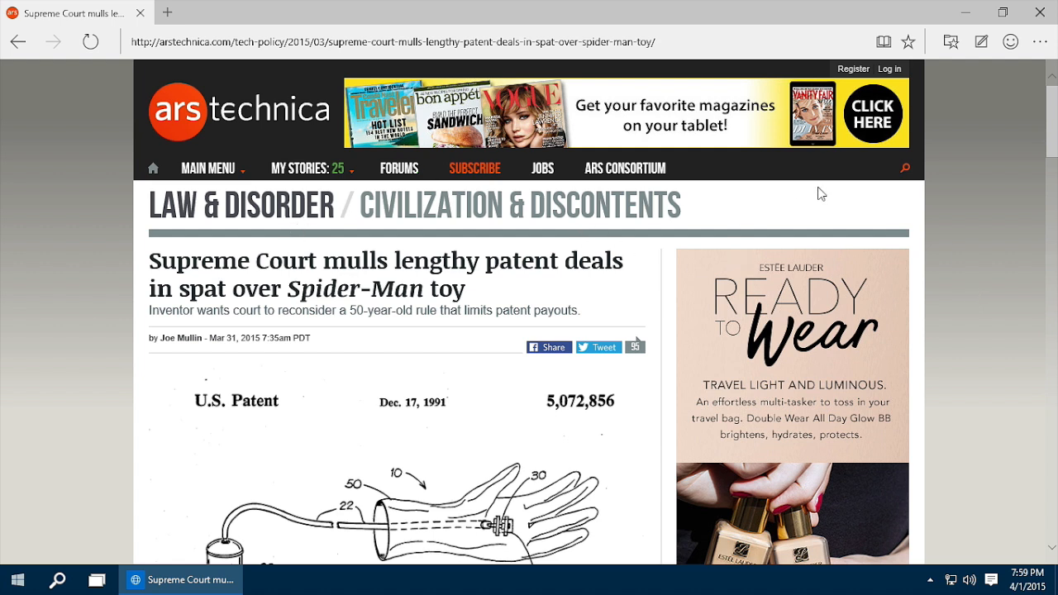
mouse_move(881, 43)
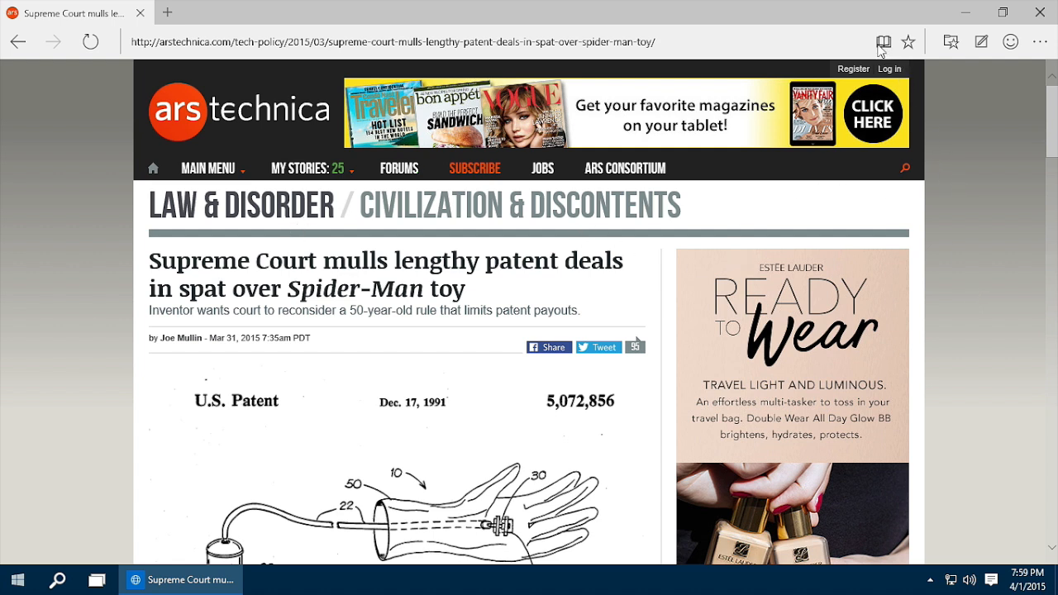
mouse_move(881, 41)
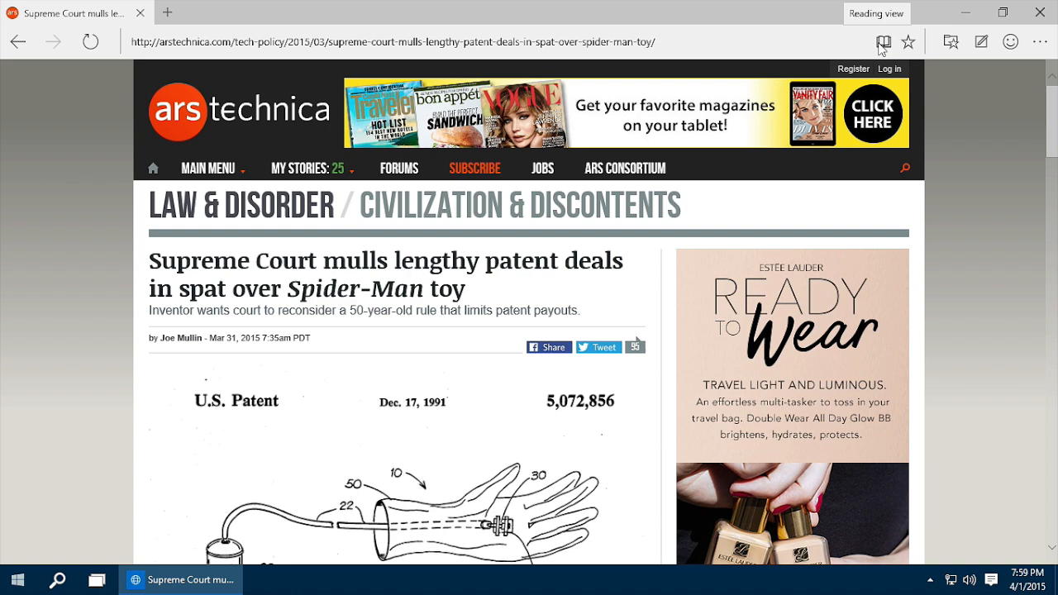
click(881, 43)
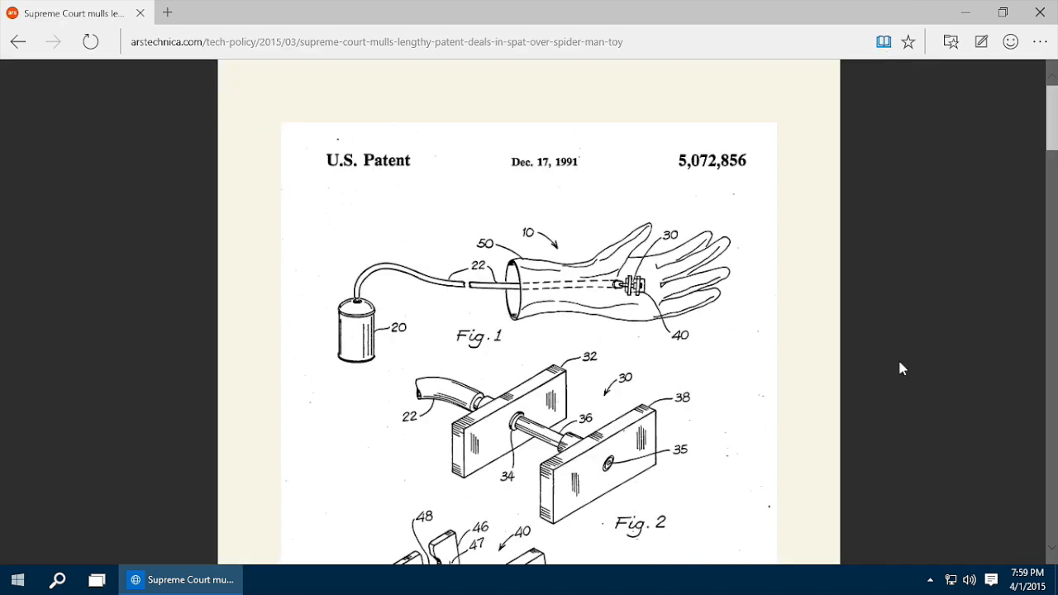
scroll(down, 3)
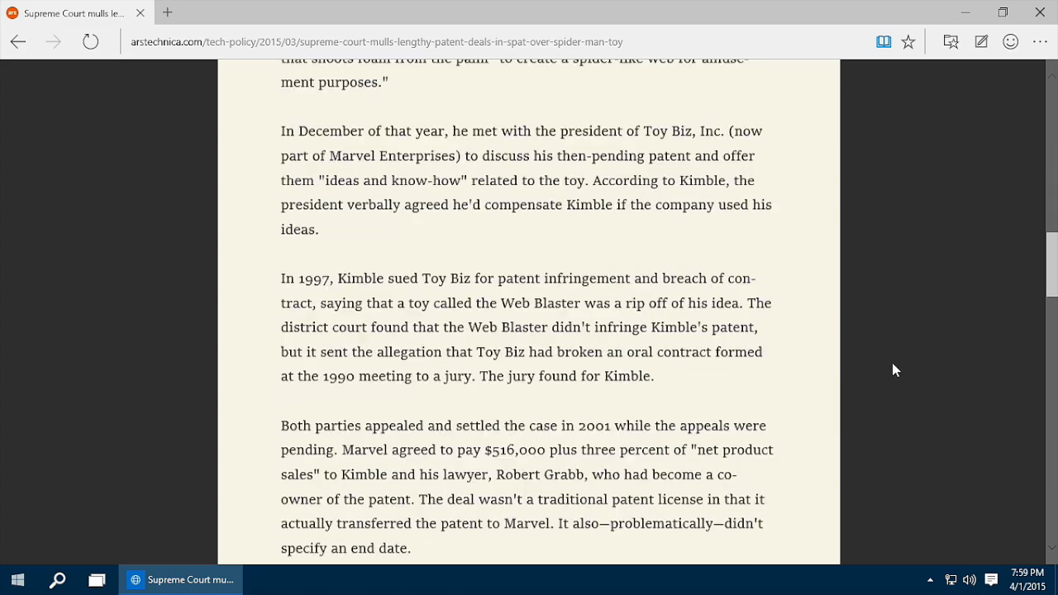
scroll(down, 3)
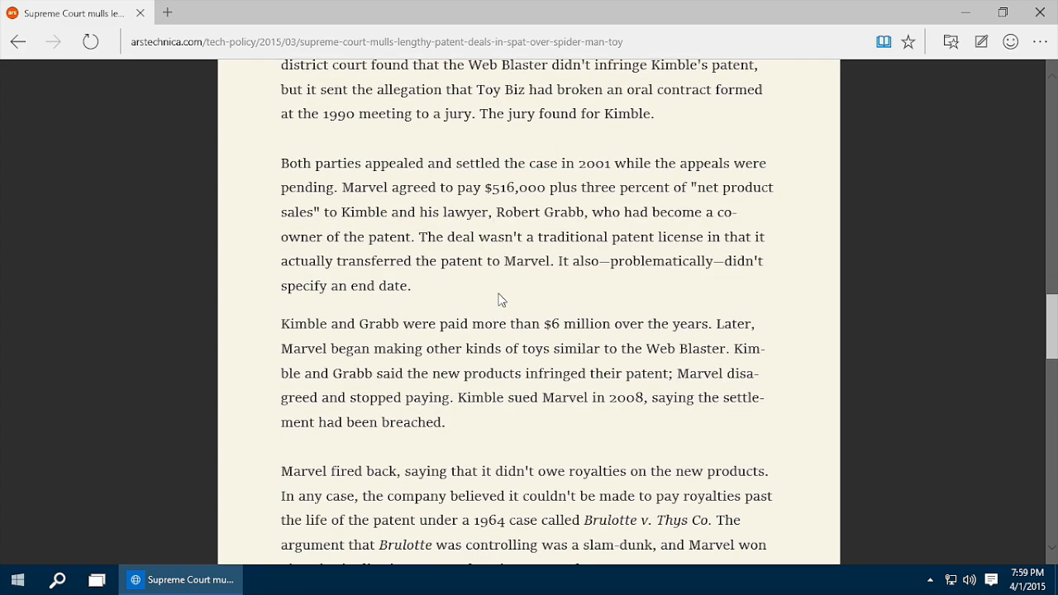
mouse_move(883, 267)
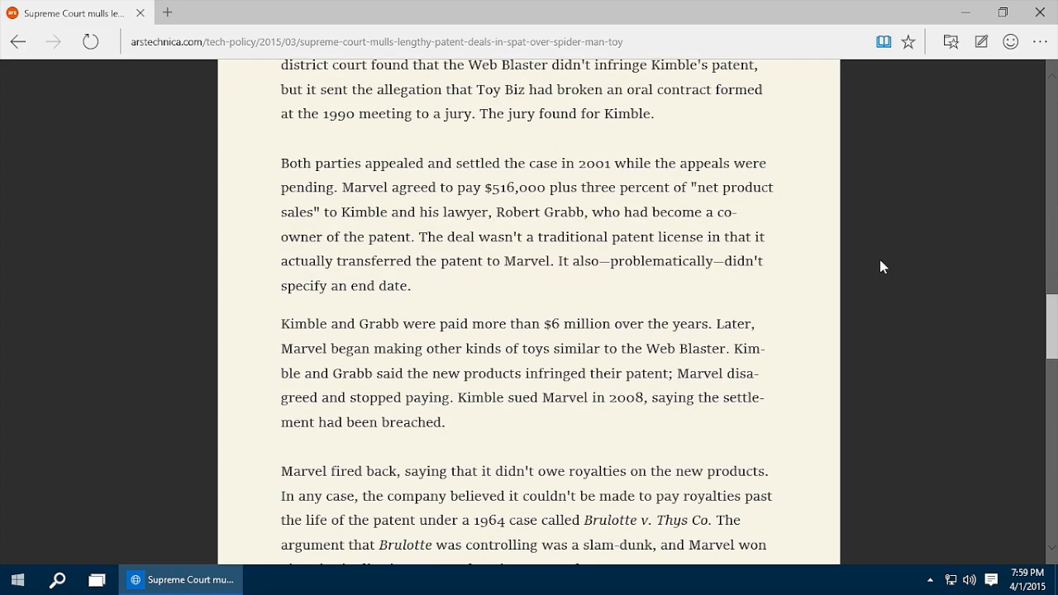
mouse_move(886, 258)
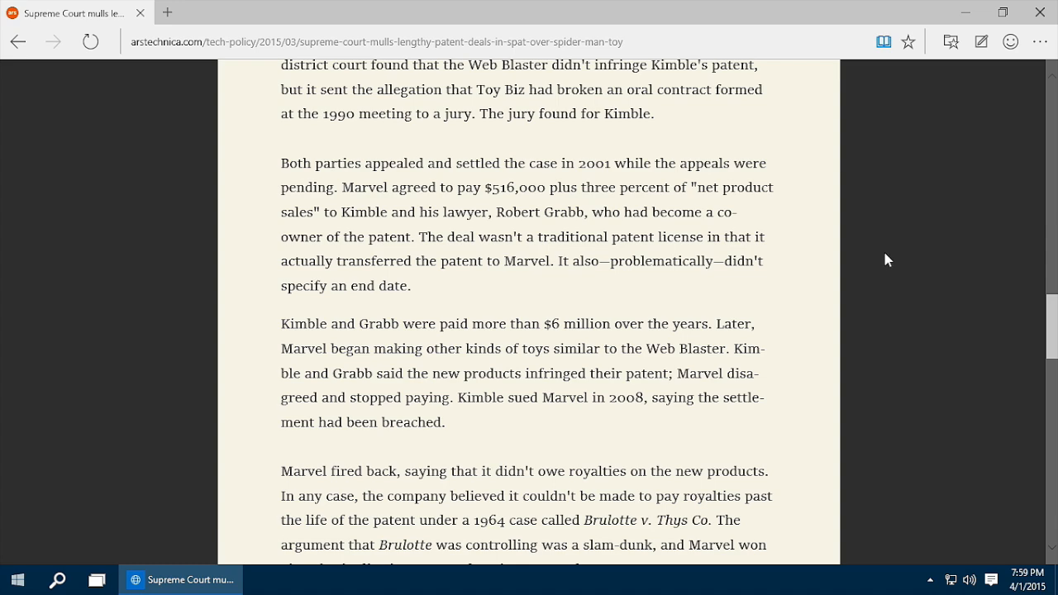
click(410, 41)
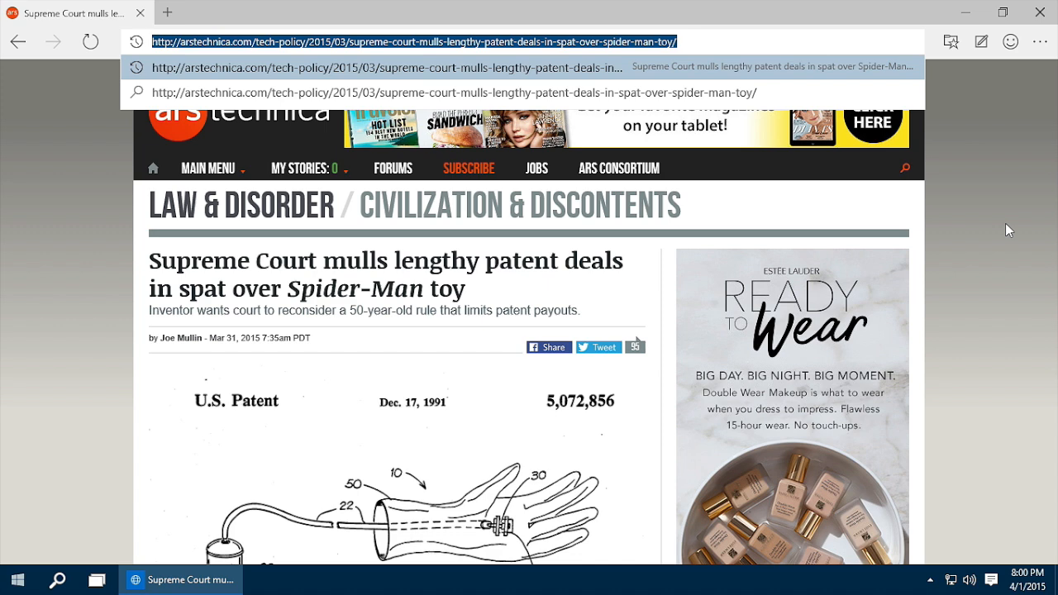
Select the word Marvel in the Ars Technica article and have Cortana show its Marvel Comics card
text(msft)
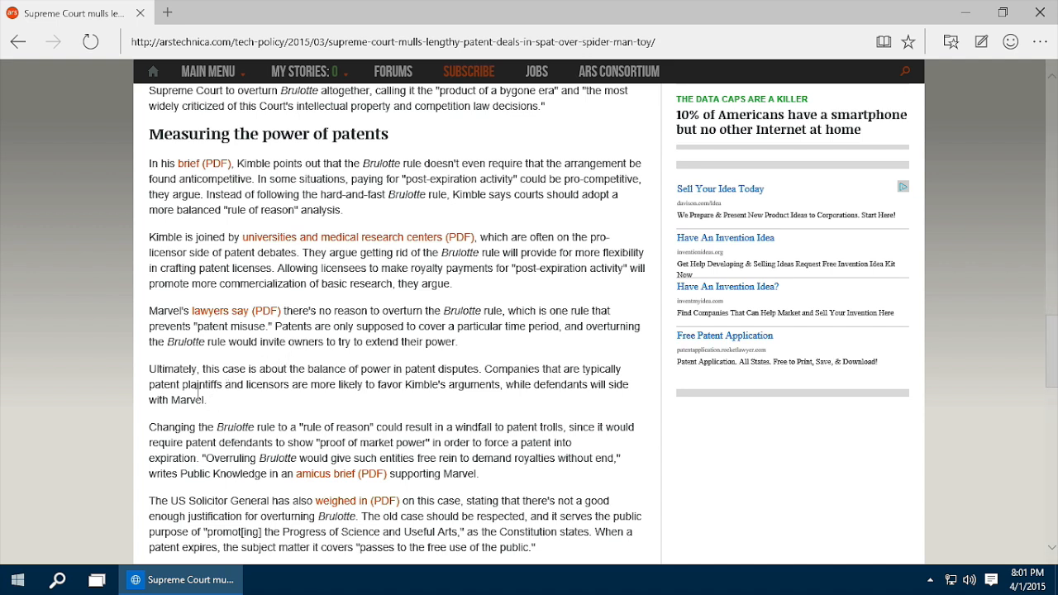
double_click(185, 401)
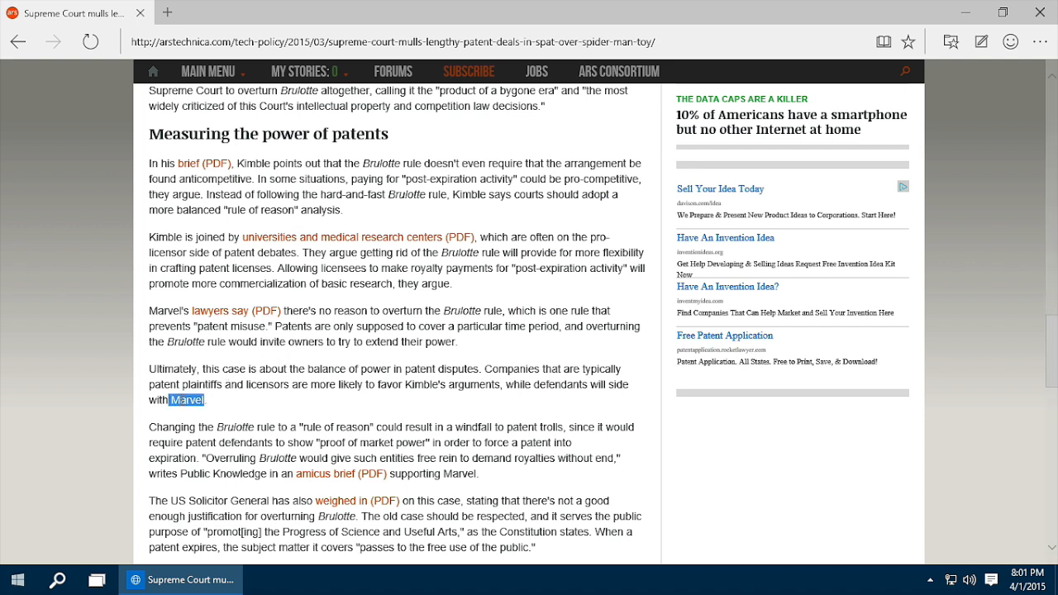
right_click(185, 398)
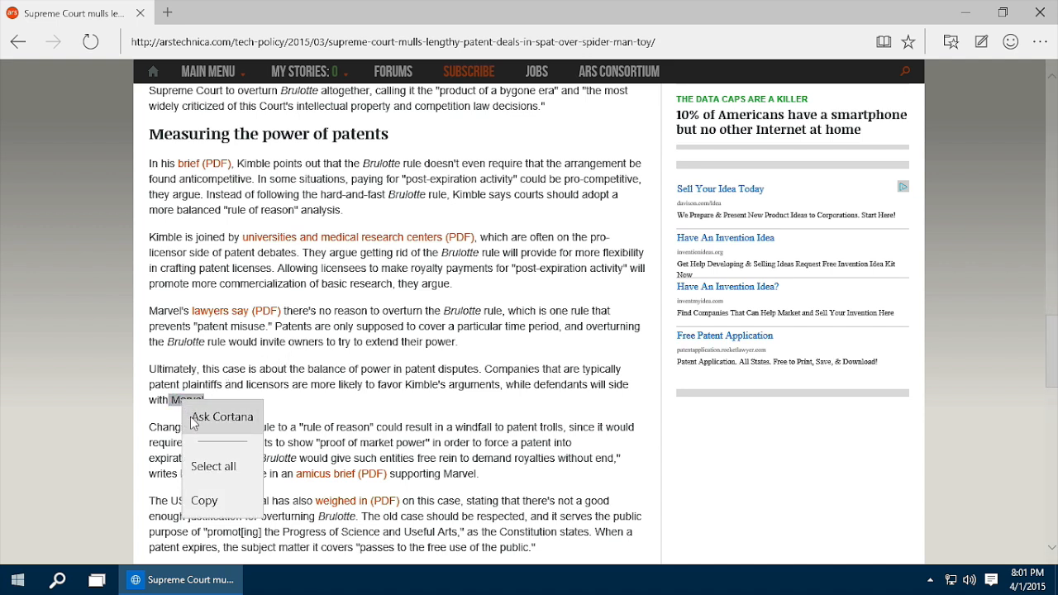
click(222, 415)
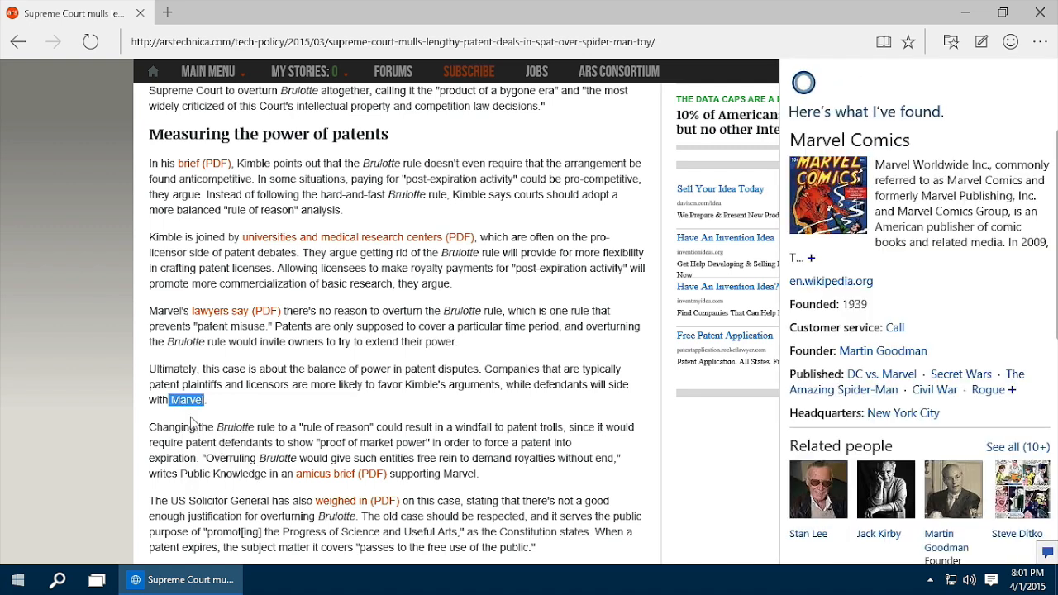
mouse_move(861, 367)
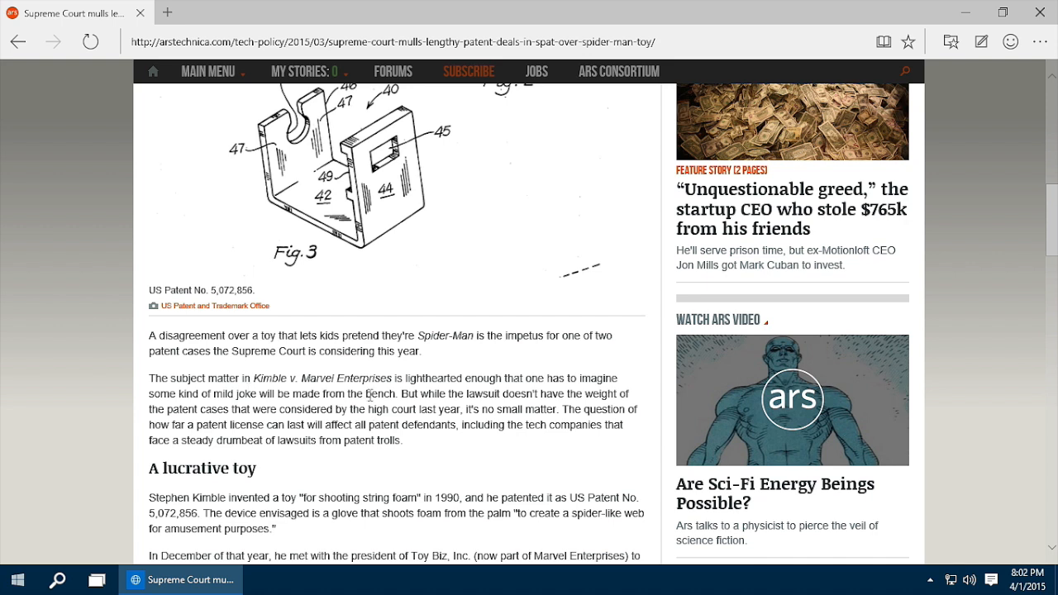
Select the word bench in the article and bring up its lookup options
double_click(377, 393)
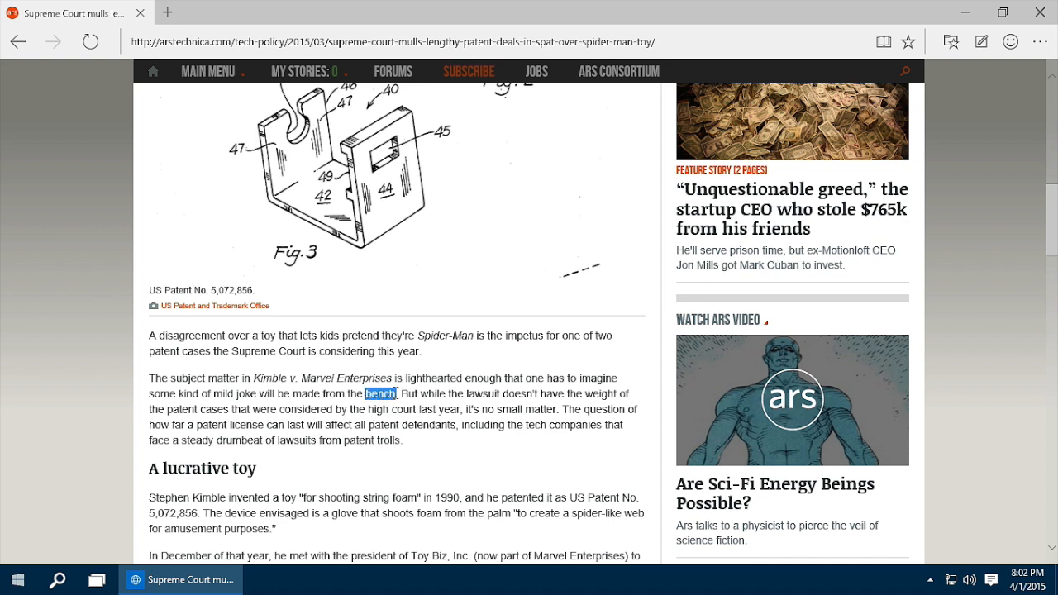
right_click(383, 393)
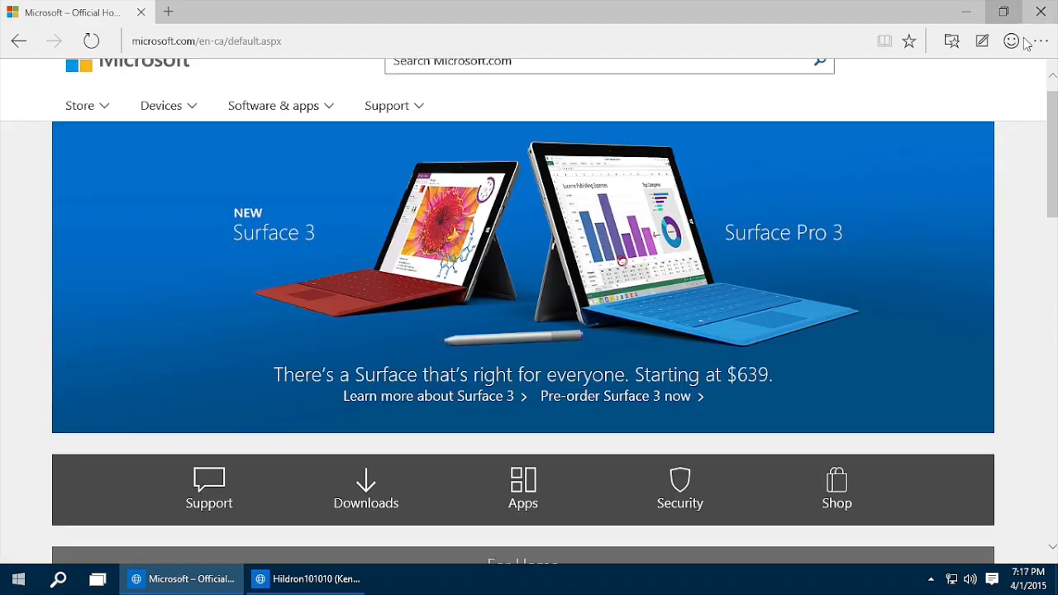
Browse through Project Spartan's settings page from the browser actions menu
click(1045, 39)
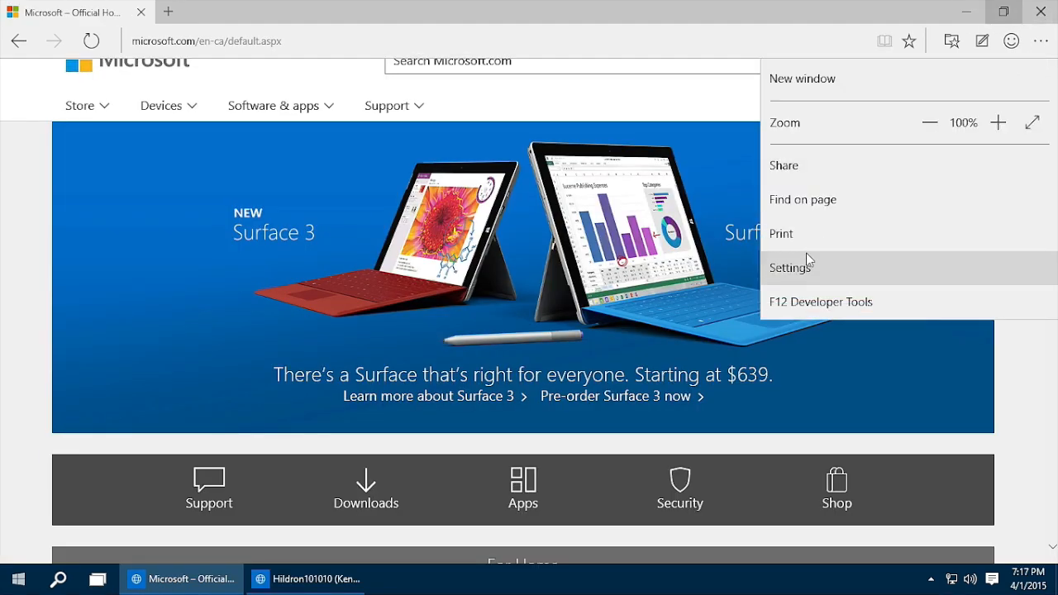
mouse_move(822, 205)
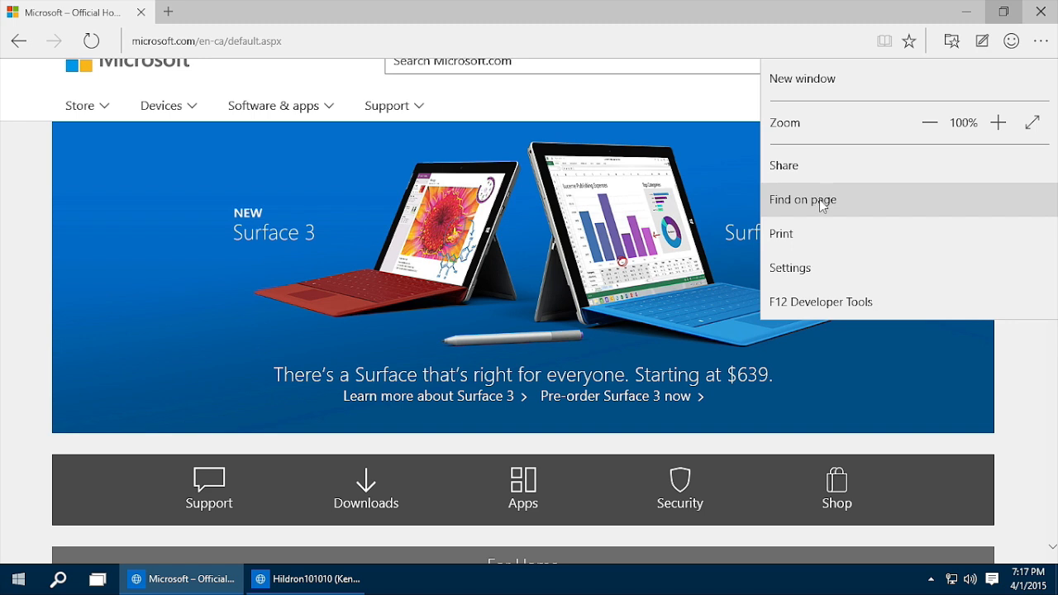
mouse_move(808, 272)
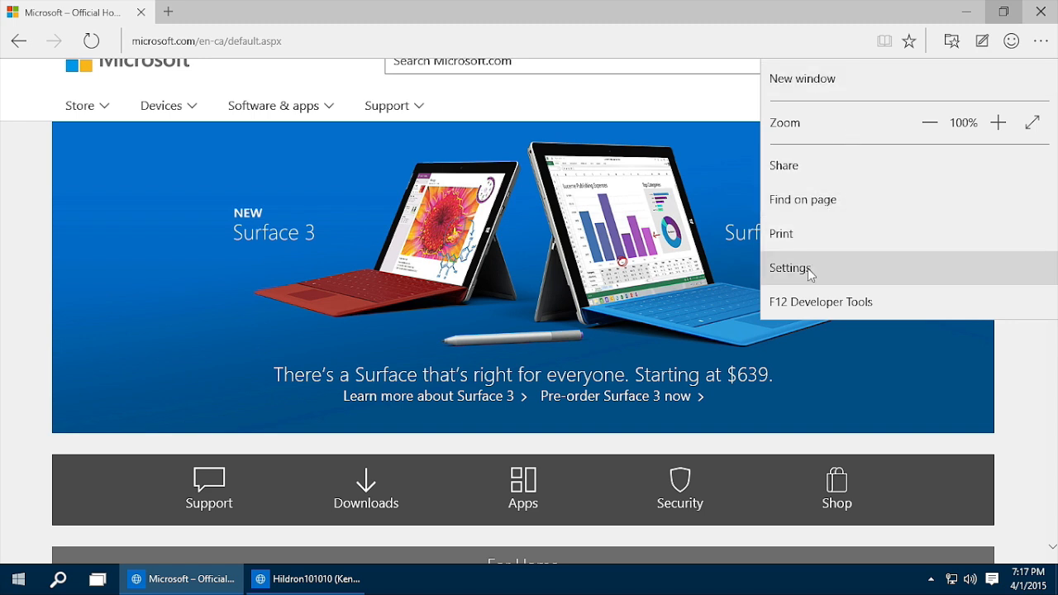
click(791, 268)
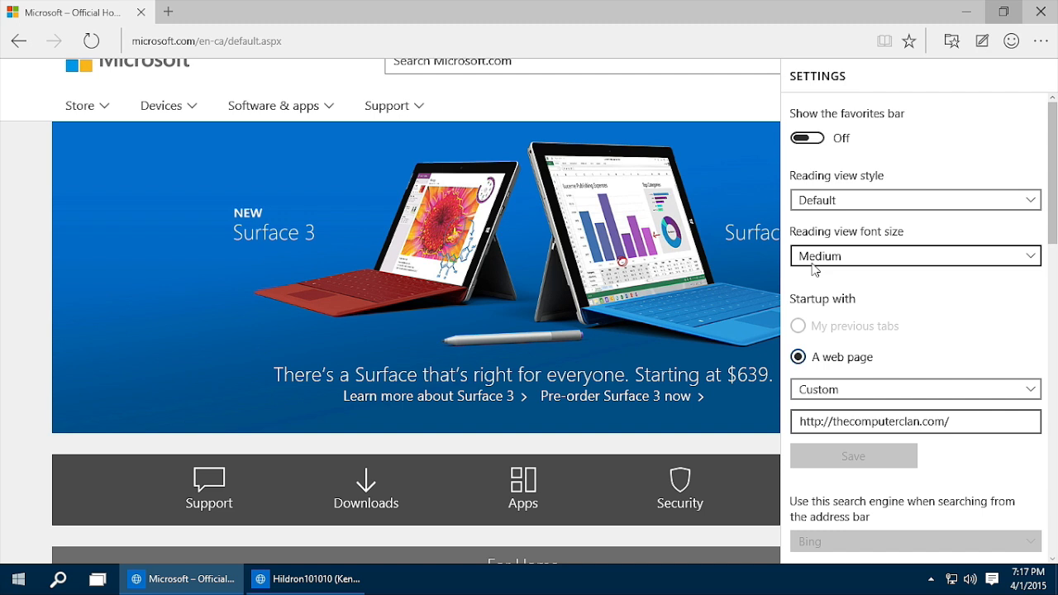
mouse_move(898, 169)
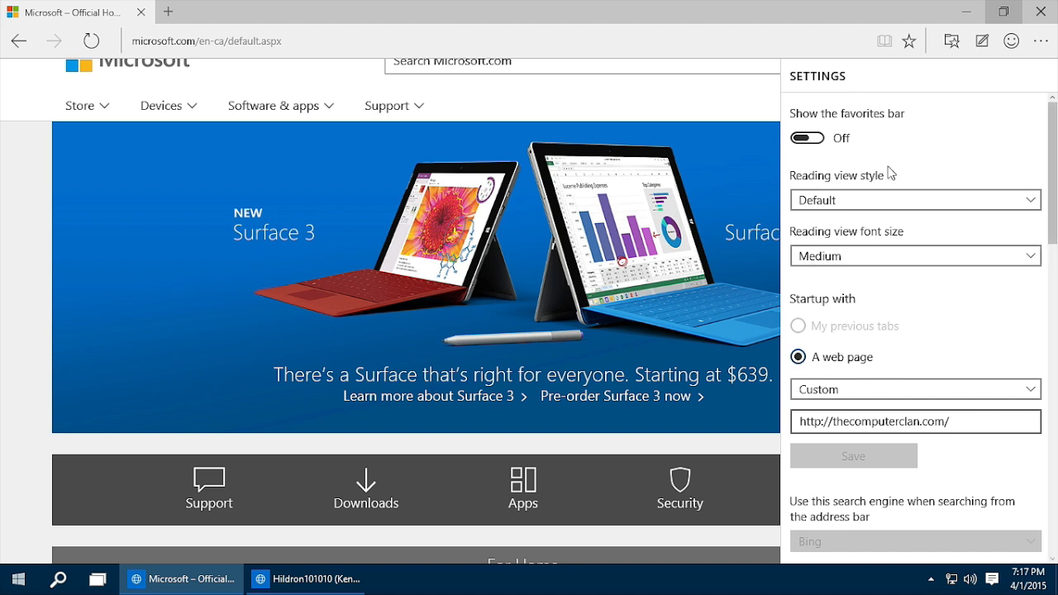
scroll(down, 3)
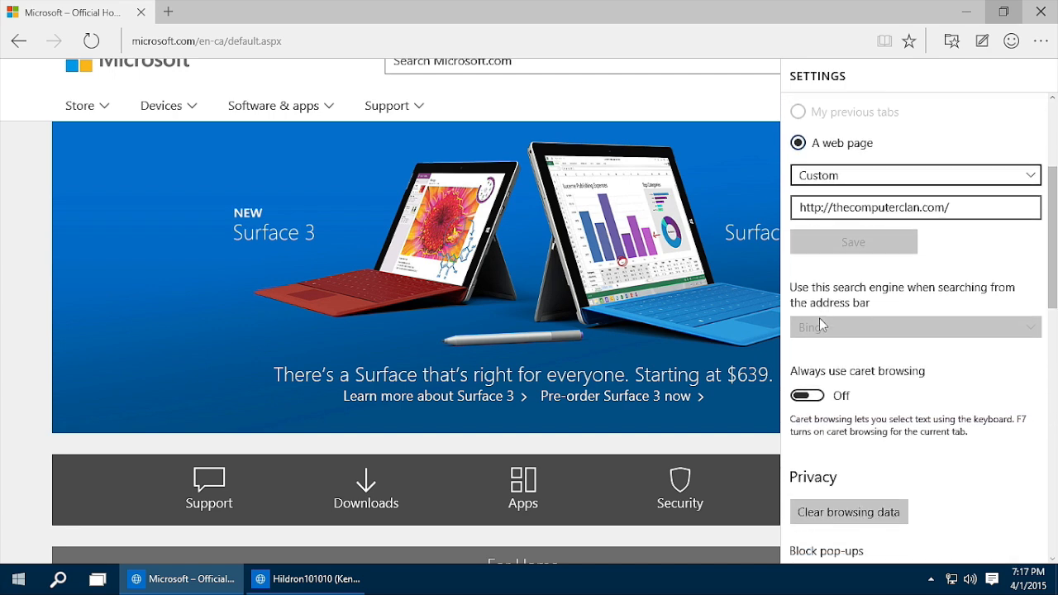
scroll(down, 3)
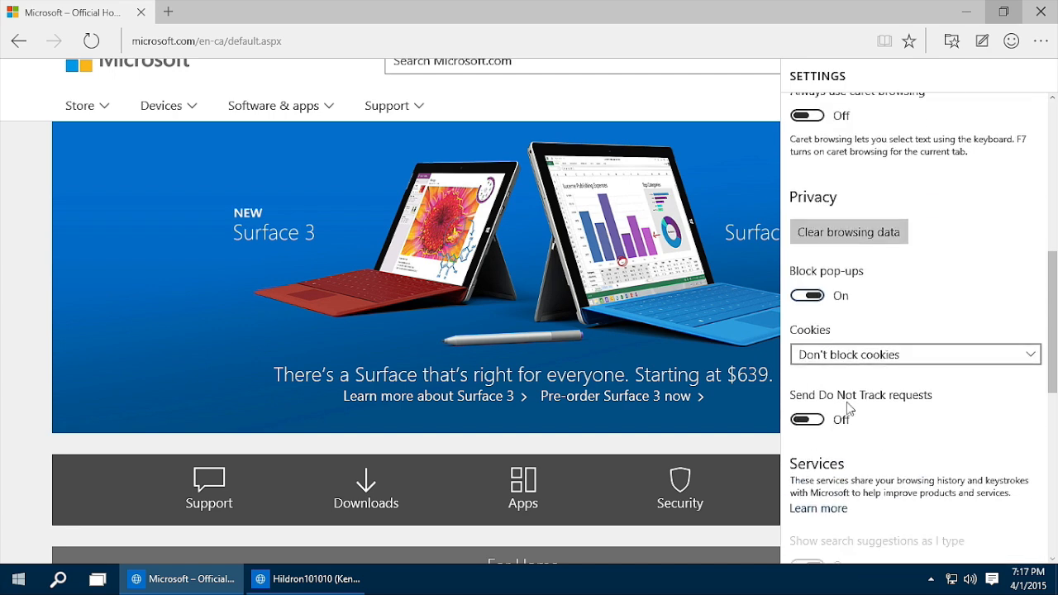
scroll(down, 3)
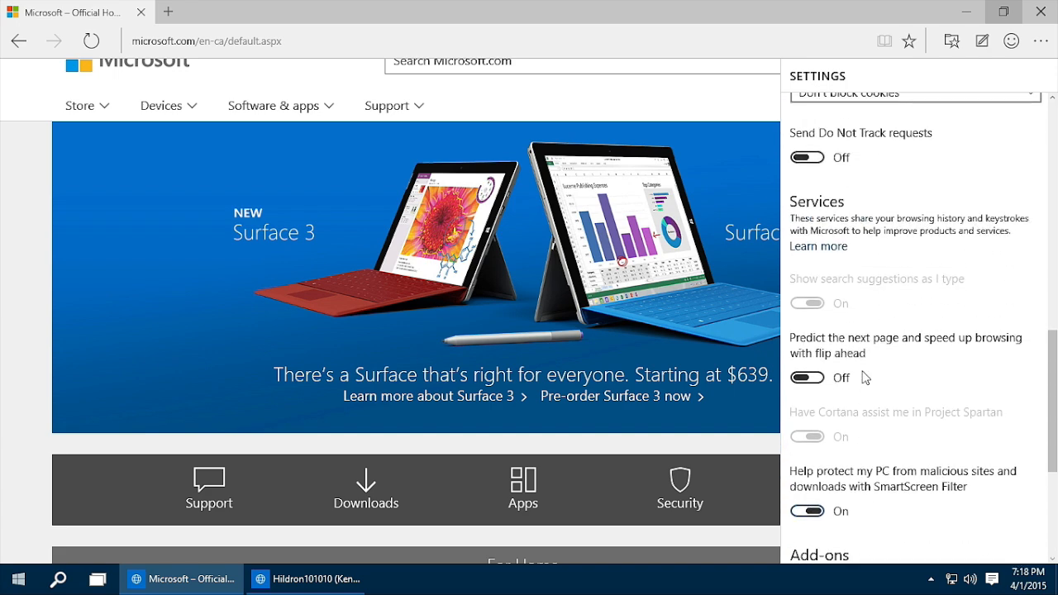
scroll(up, 3)
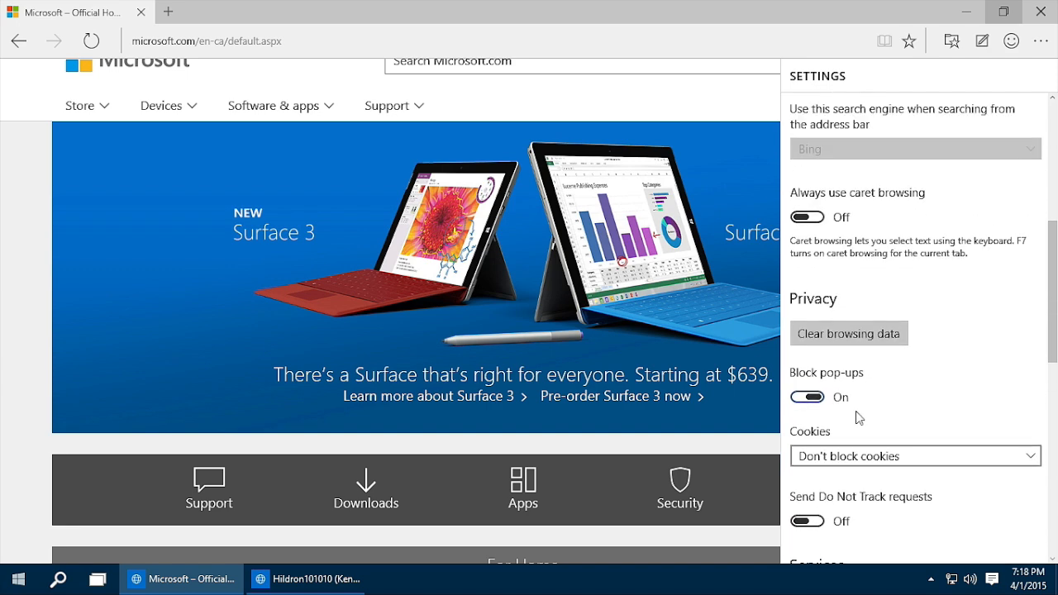
View the clear browsing data choices, cancel without deleting, and reopen the actions menu
click(850, 334)
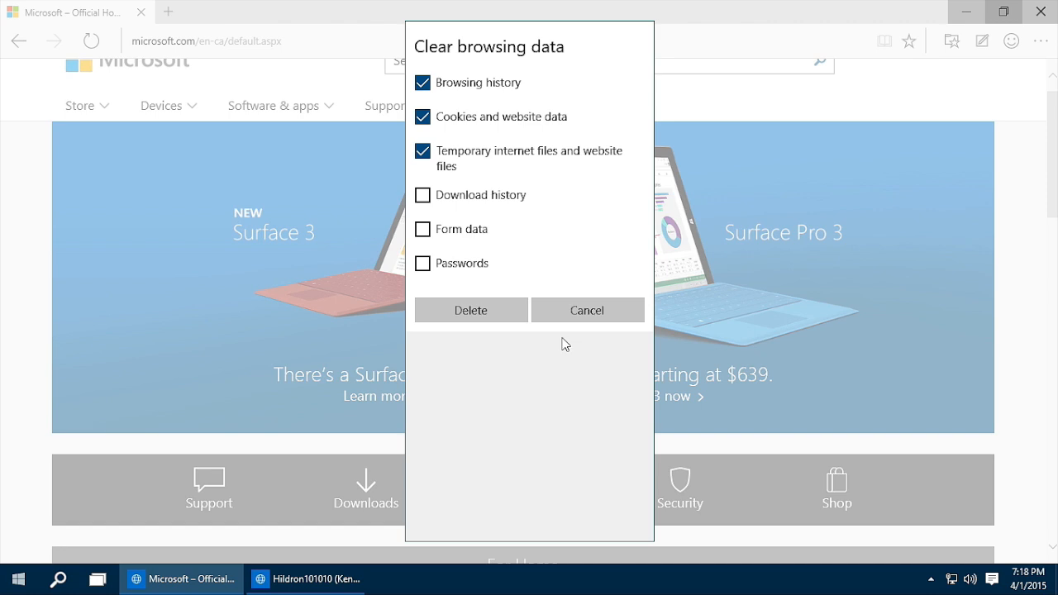
click(587, 311)
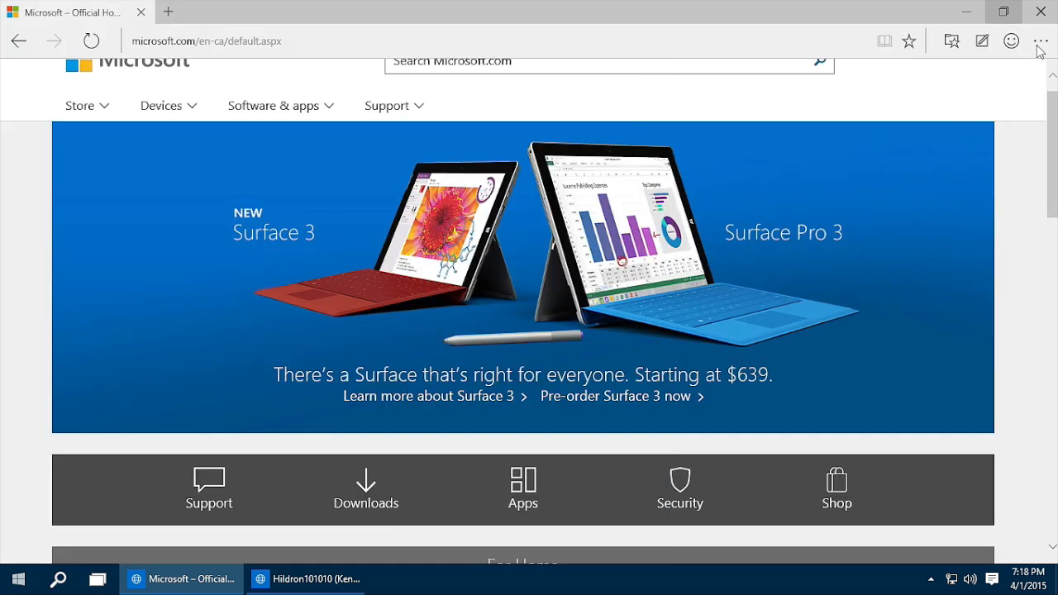
click(1042, 39)
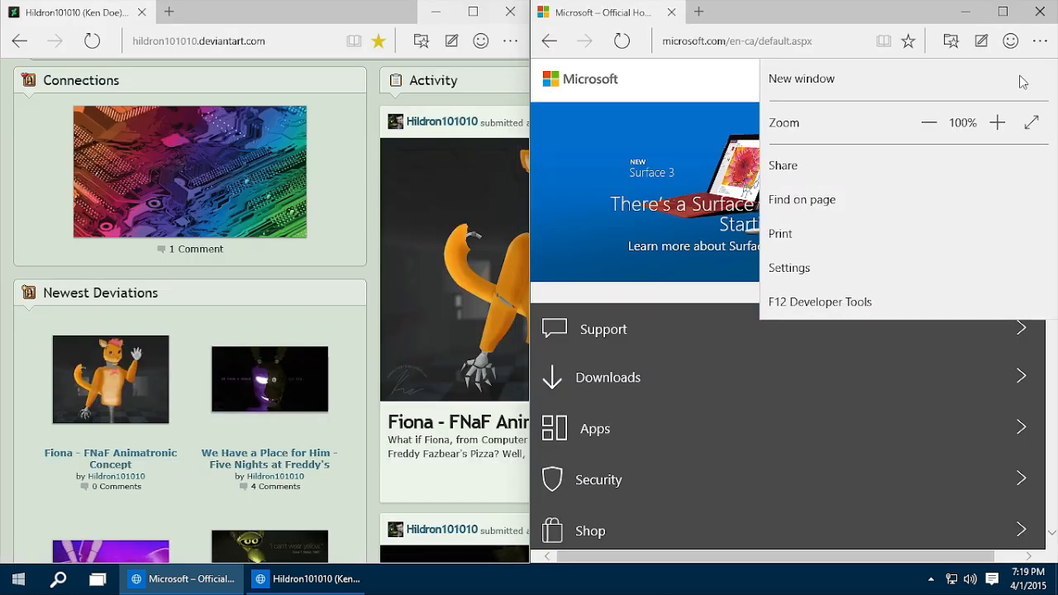
Launch F12 Developer Tools on Microsoft's homepage and browse the Console, Debugger and DOM Explorer panels
click(800, 79)
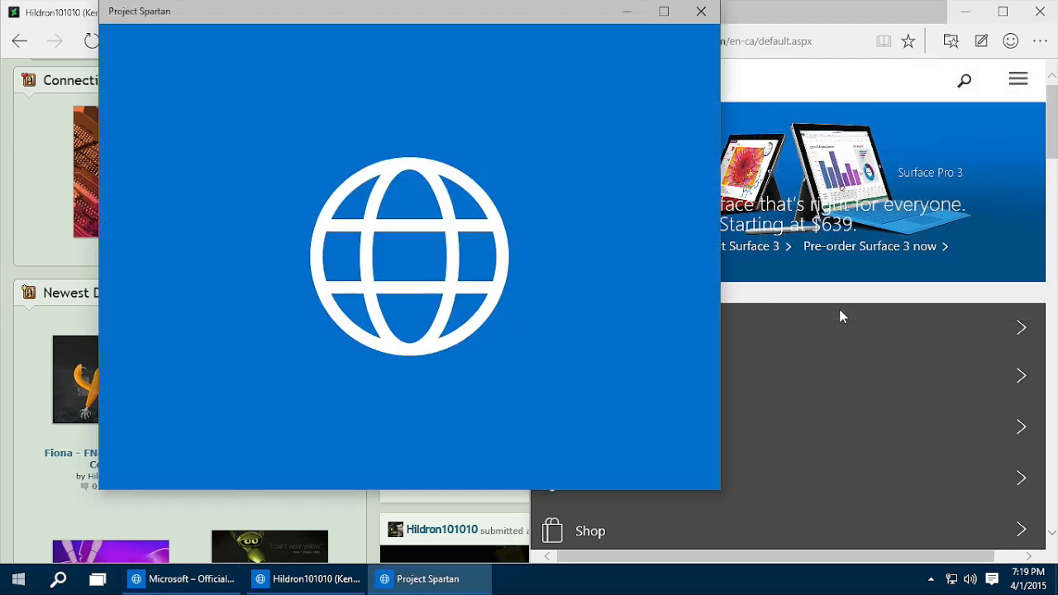
key(F12)
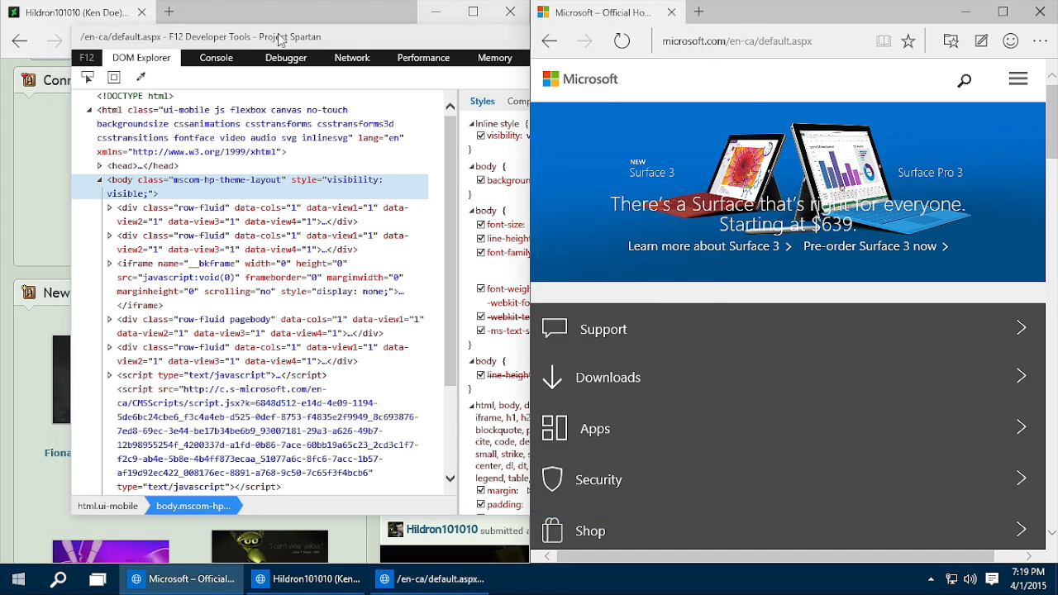
click(215, 57)
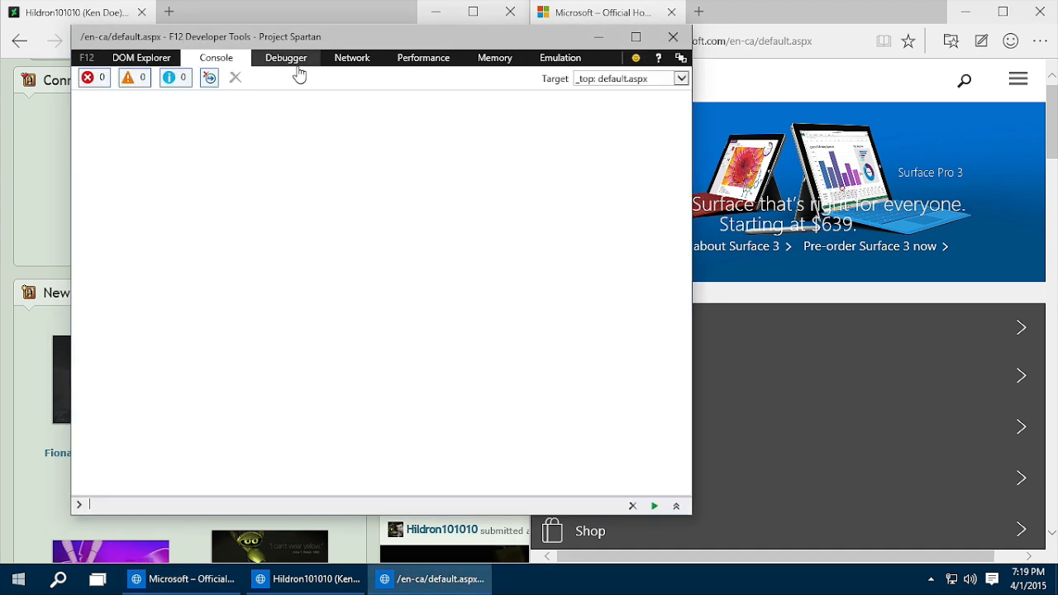
click(284, 56)
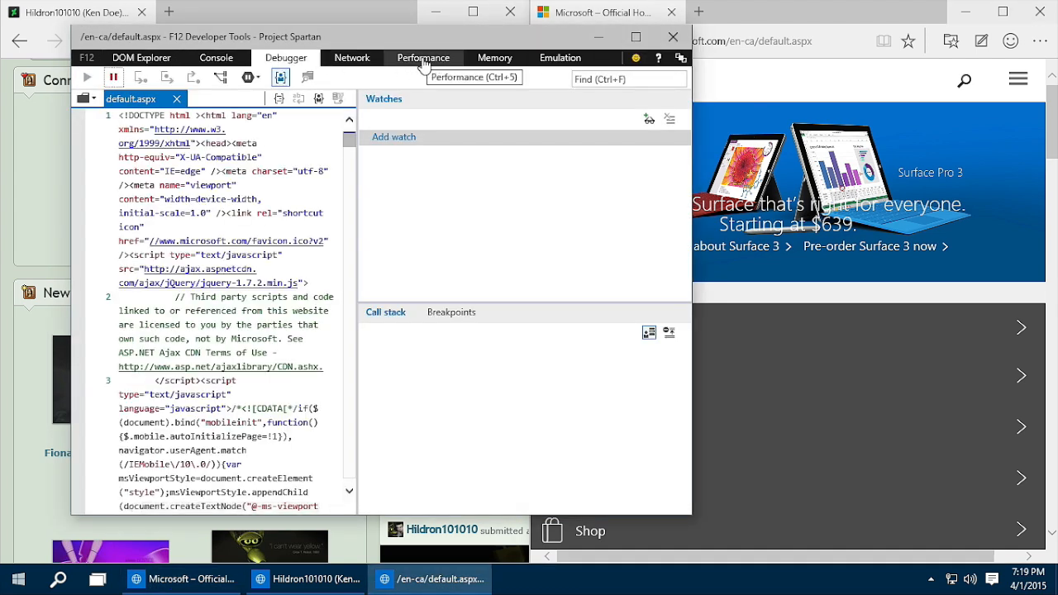
click(141, 57)
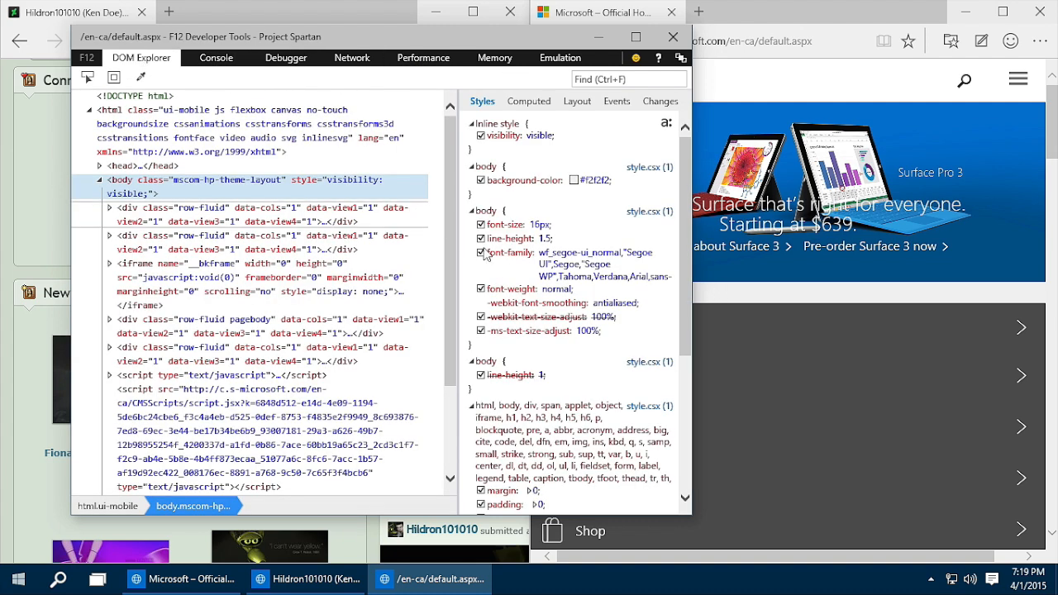
mouse_move(499, 261)
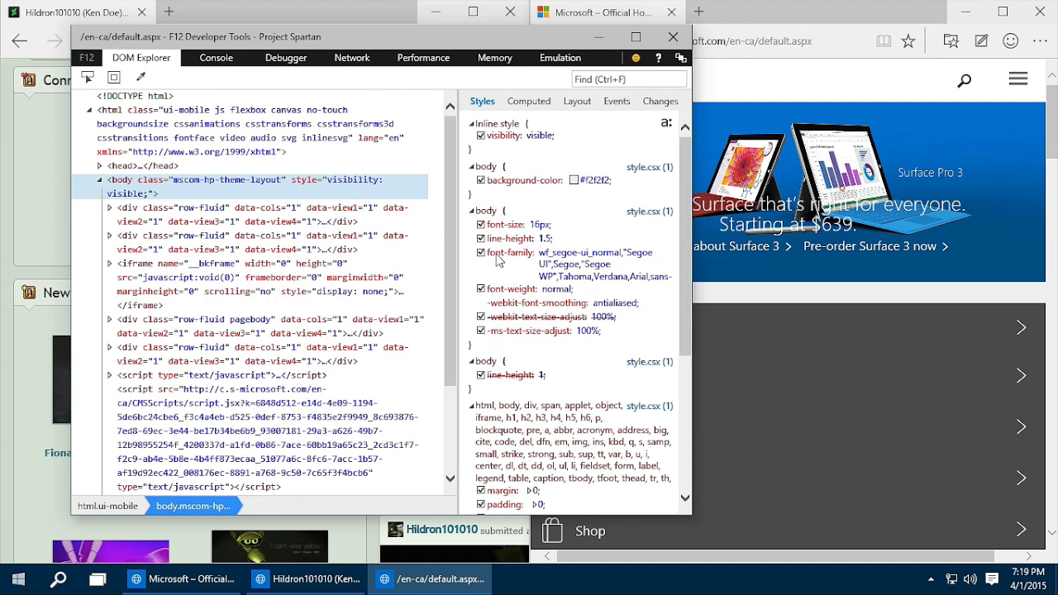
click(529, 101)
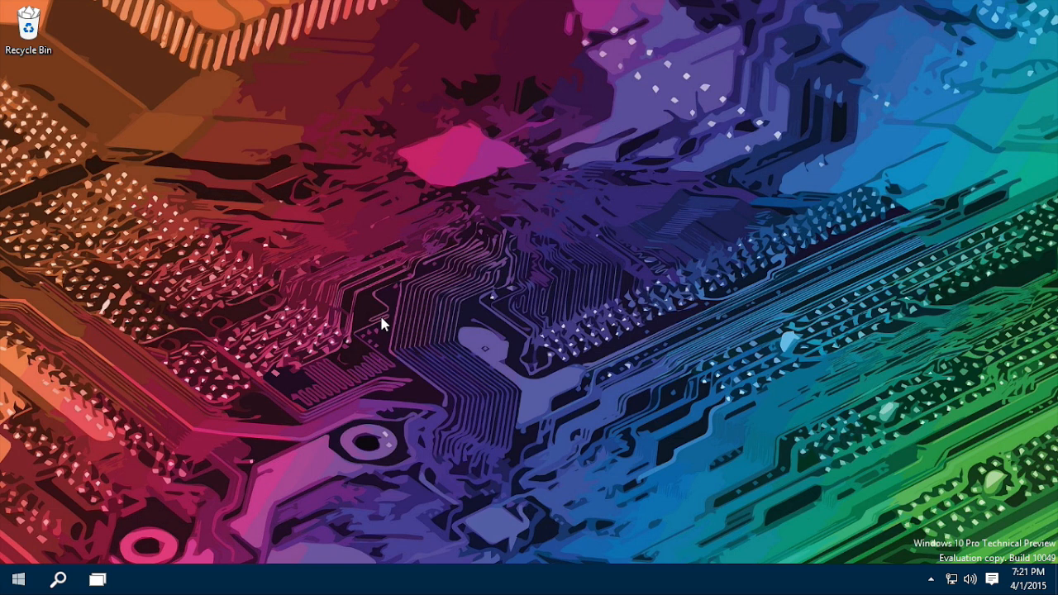
mouse_move(370, 321)
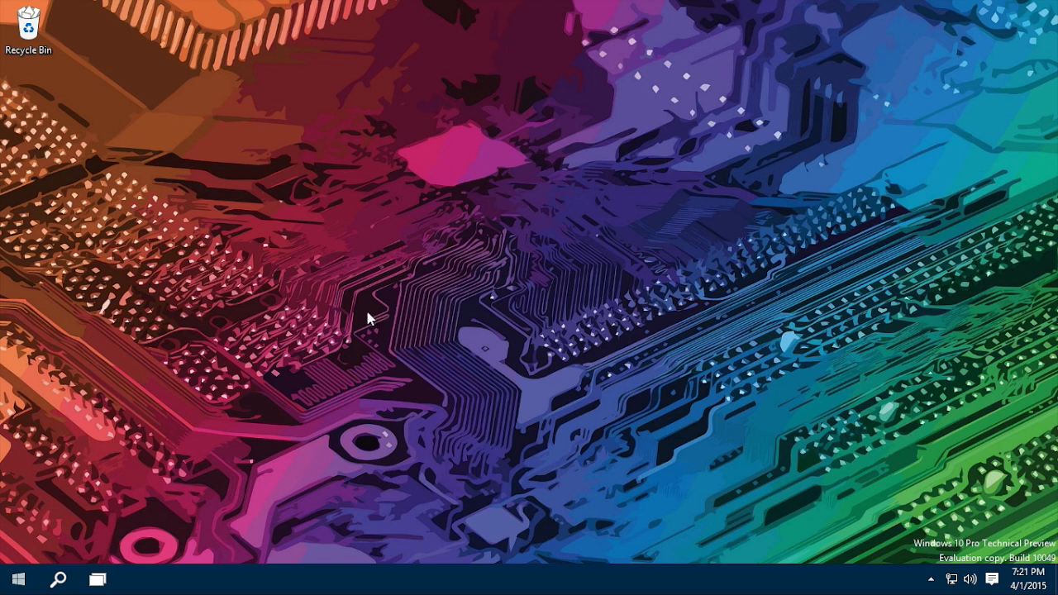
mouse_move(140, 68)
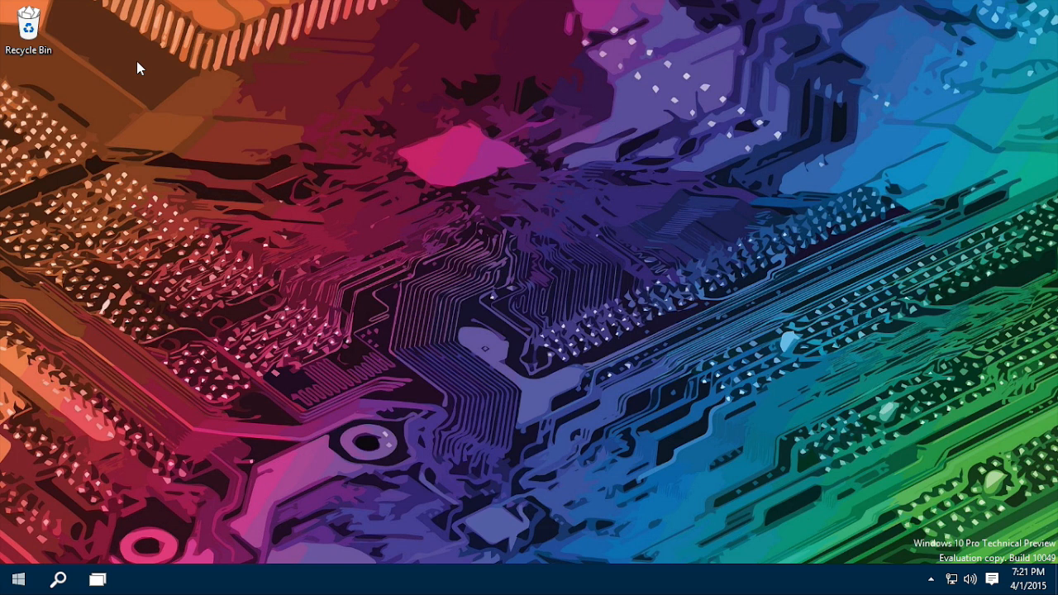
mouse_move(279, 401)
text(feed)
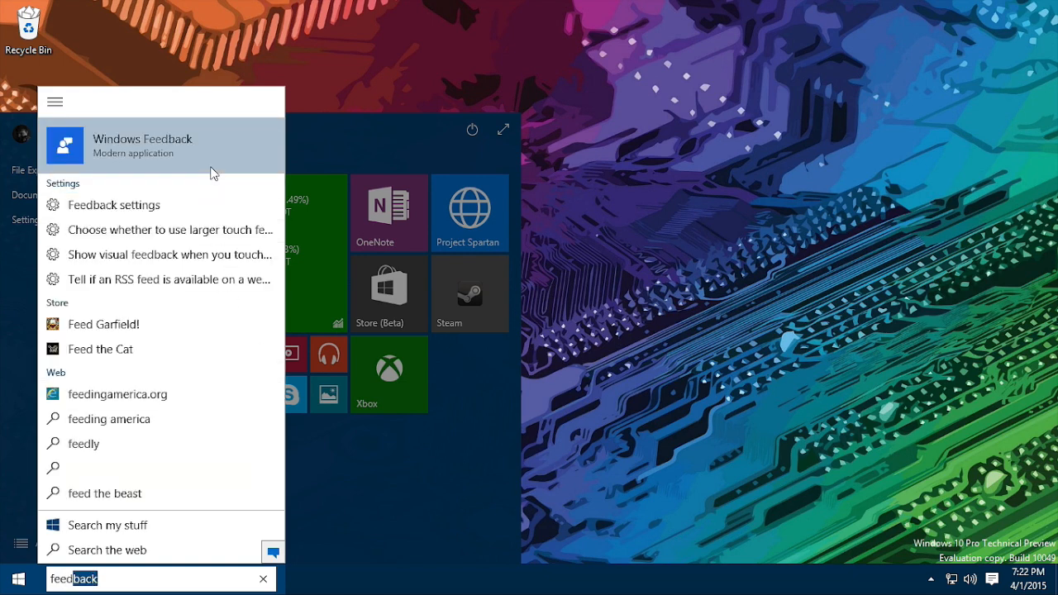
mouse_move(211, 169)
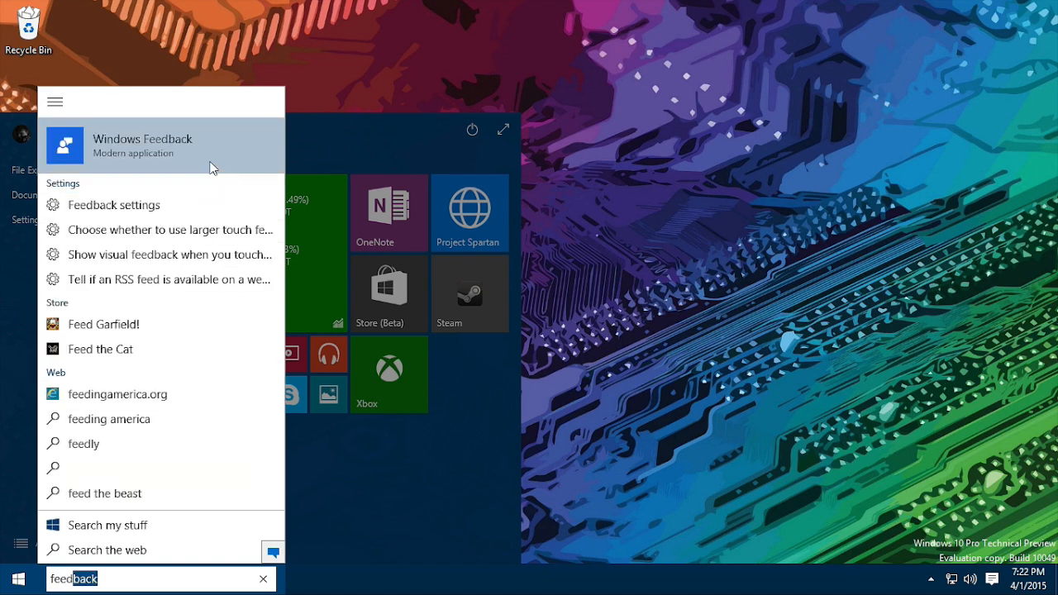
Launch the Windows Feedback app from the Start search results
click(142, 146)
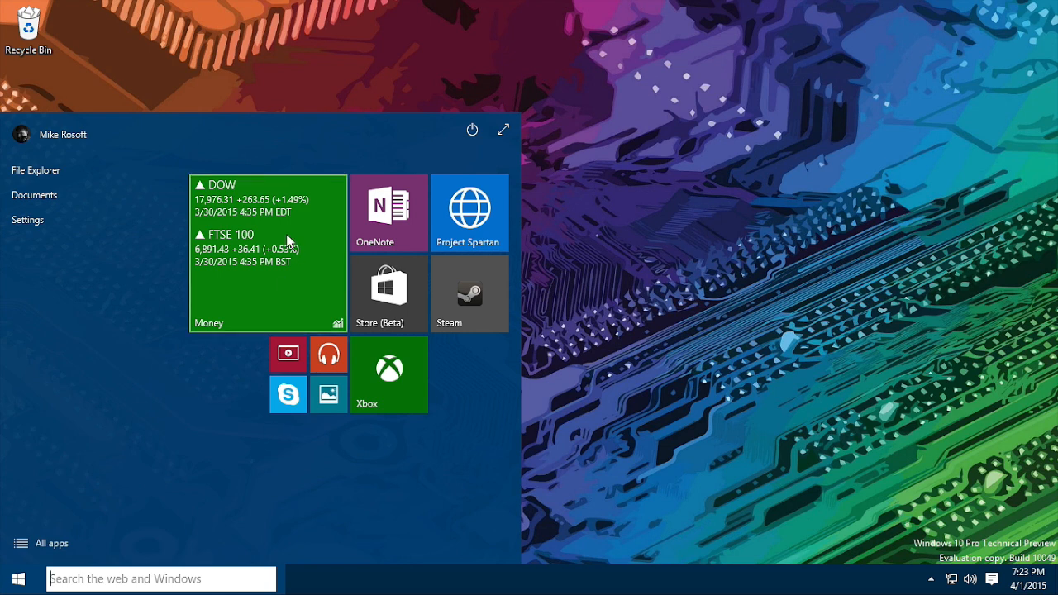
right_click(288, 240)
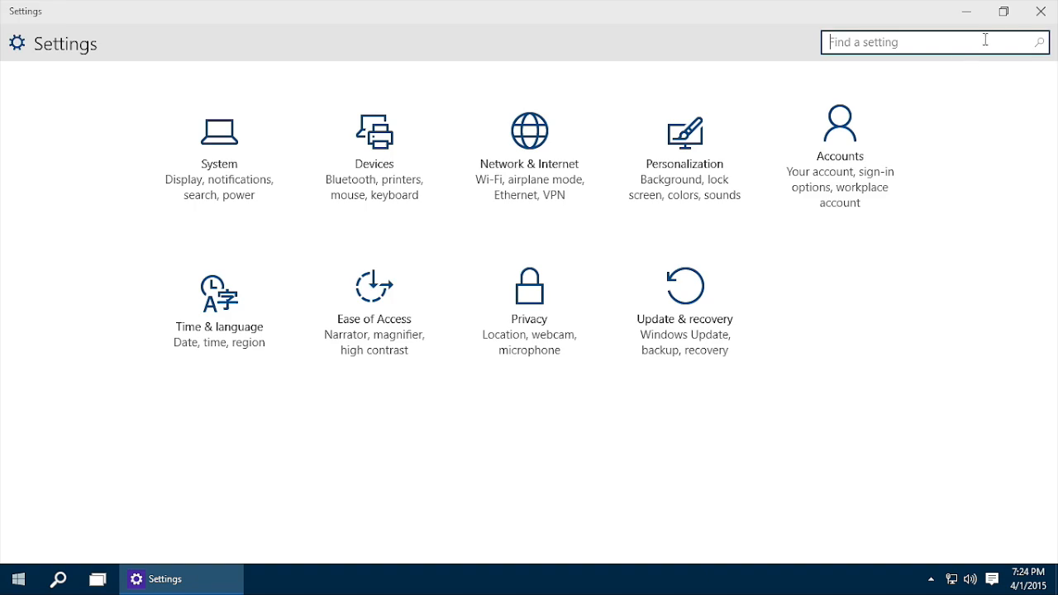
Close Settings, reach Personalization from the desktop's Personalize option, then close everything again
click(1038, 10)
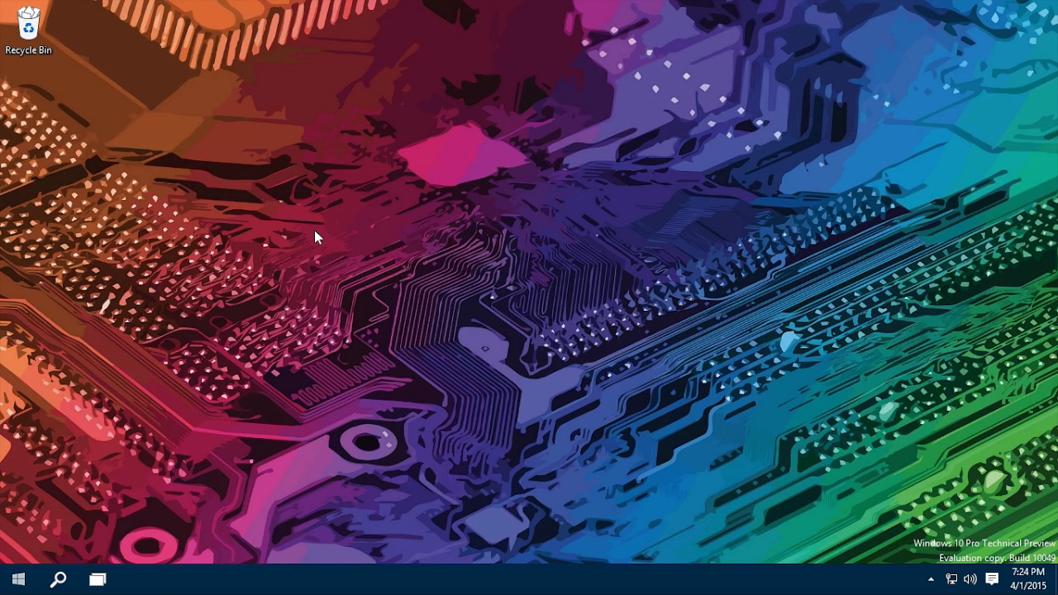
right_click(317, 238)
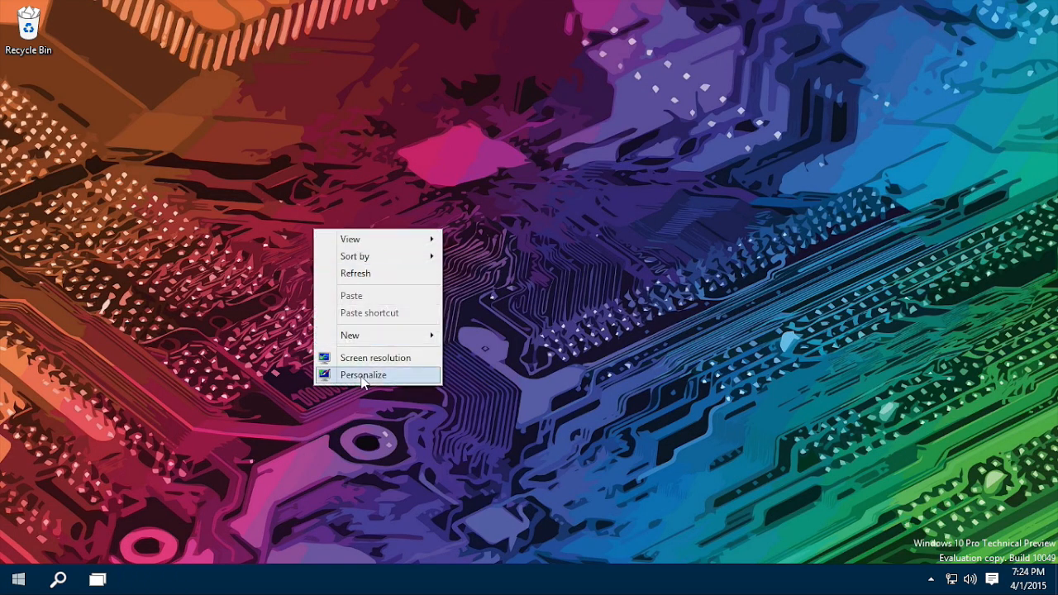
click(364, 374)
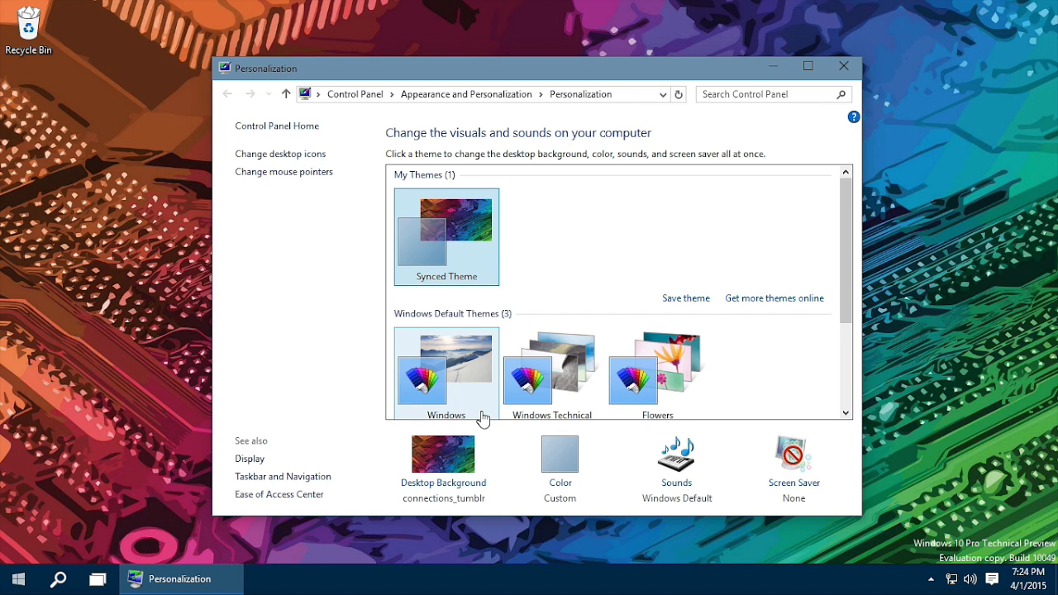
click(354, 92)
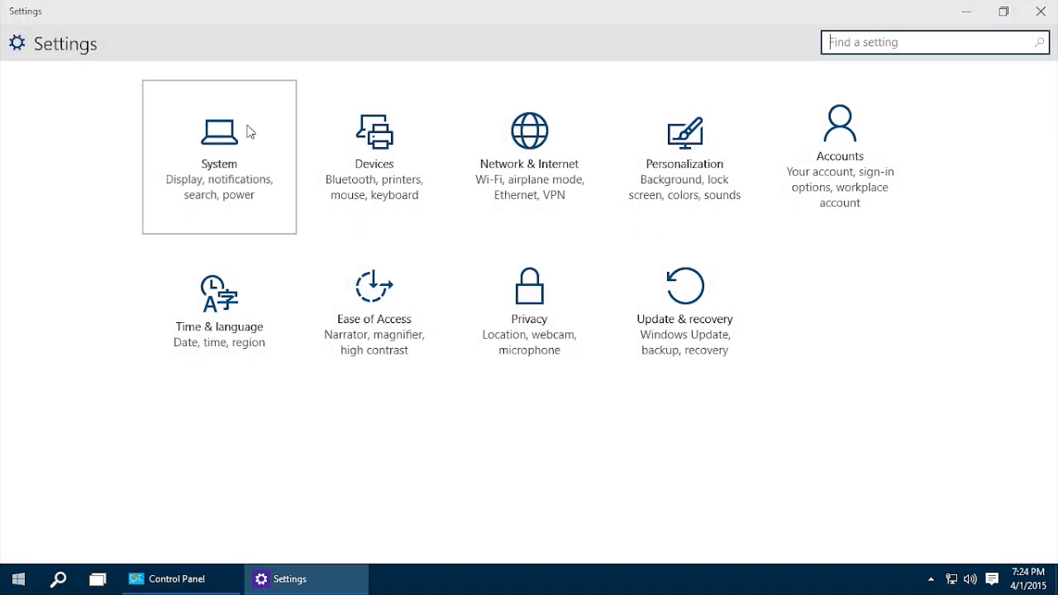
click(1035, 11)
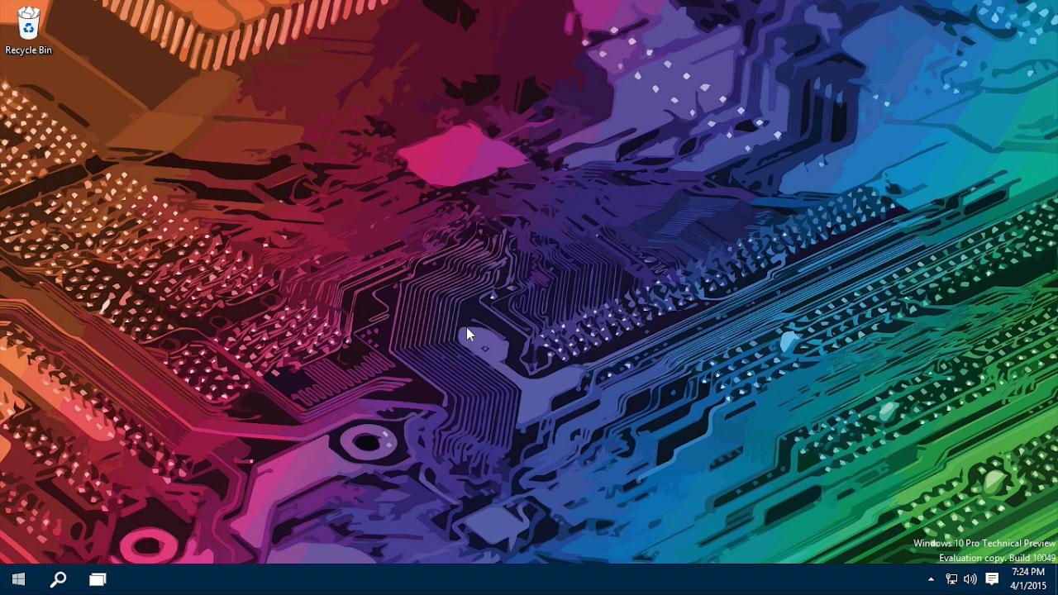
mouse_move(718, 209)
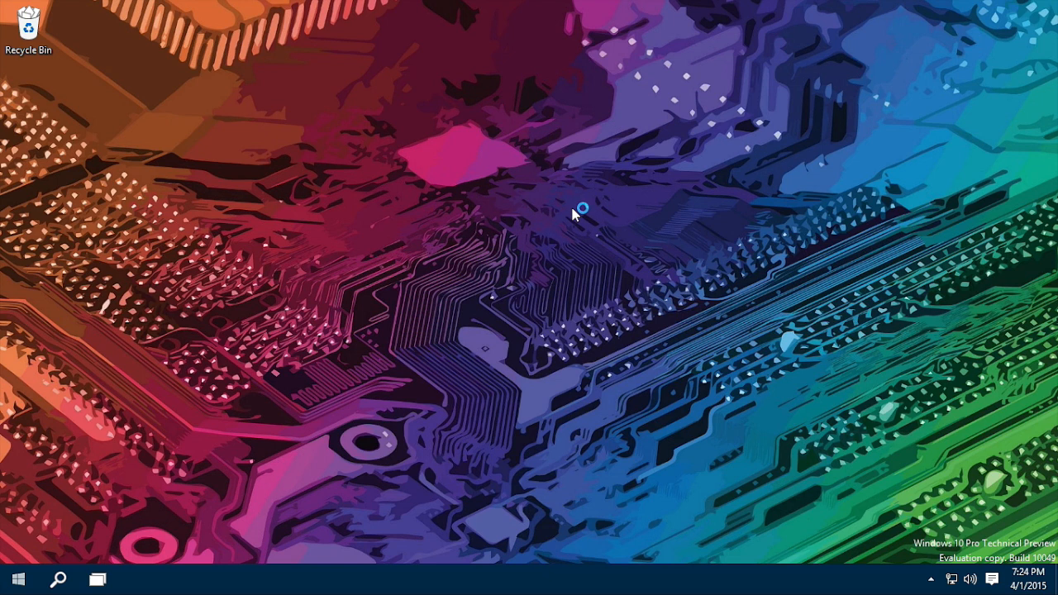
mouse_move(703, 175)
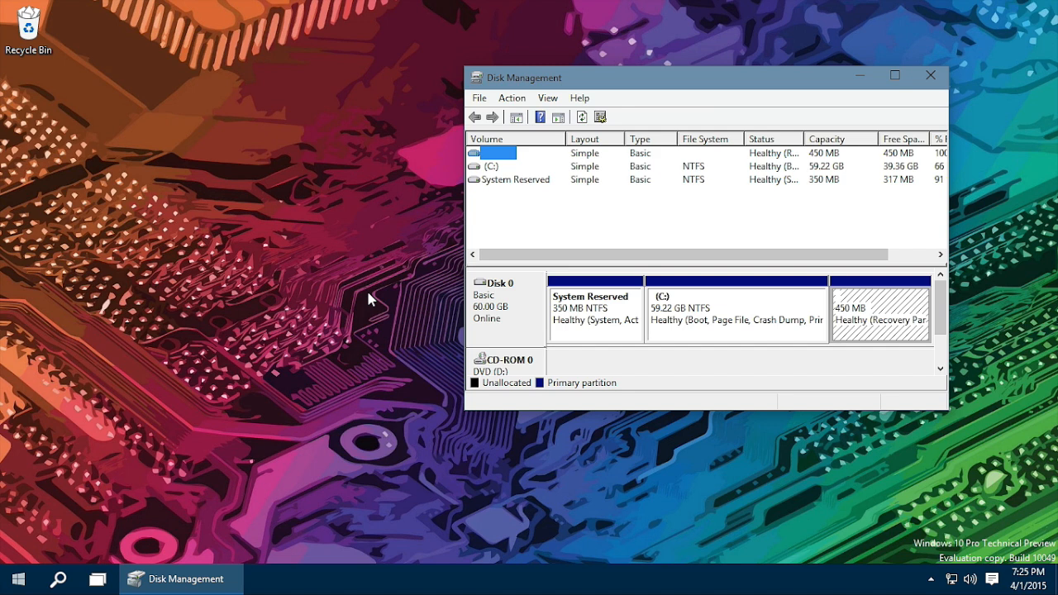
Review Disk 0's System Reserved, C: and 450 MB recovery partitions in Disk Management
click(930, 75)
text(refresh your PC without affecting your files)
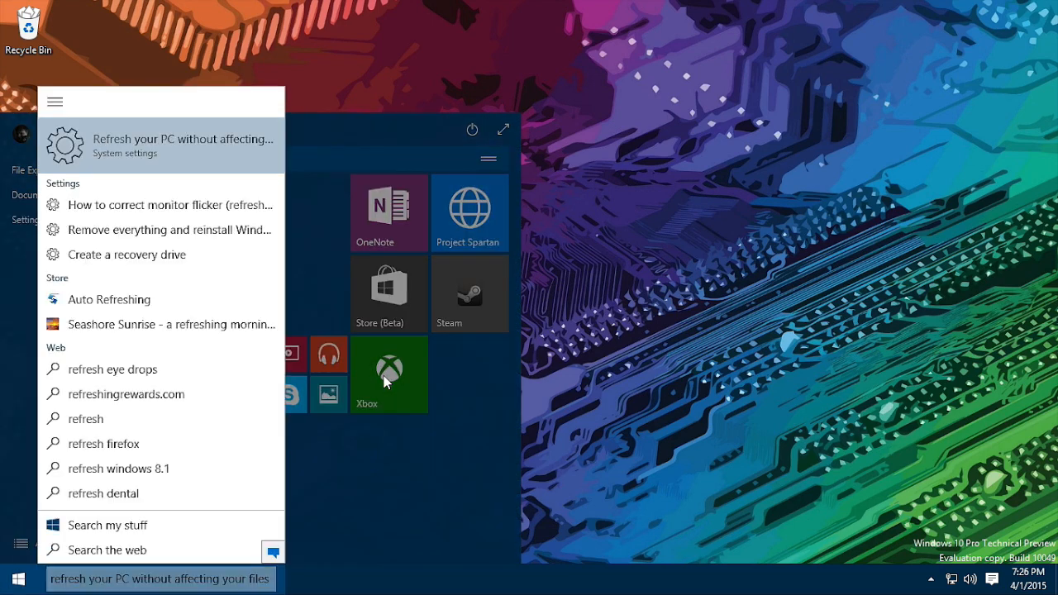
Show the Update & recovery Recovery options from the Start search result, then close Settings
click(162, 146)
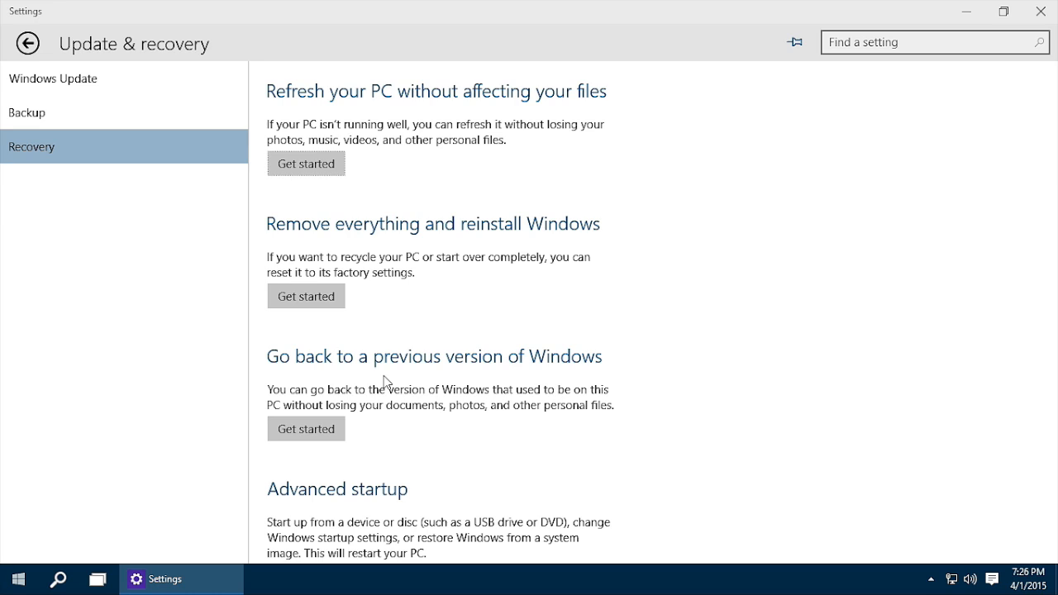
mouse_move(840, 228)
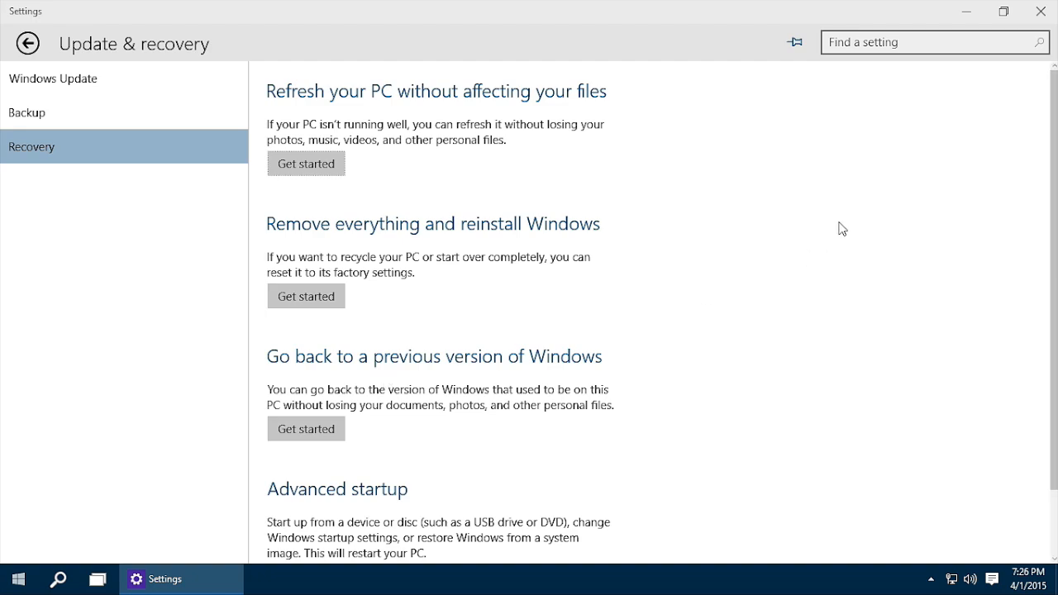
click(1037, 10)
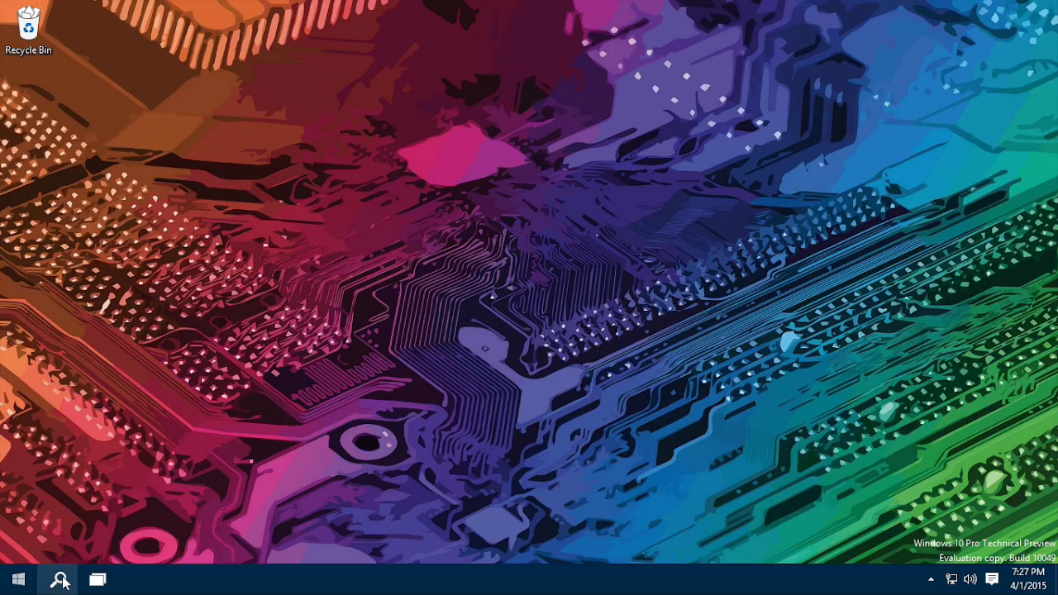
click(58, 578)
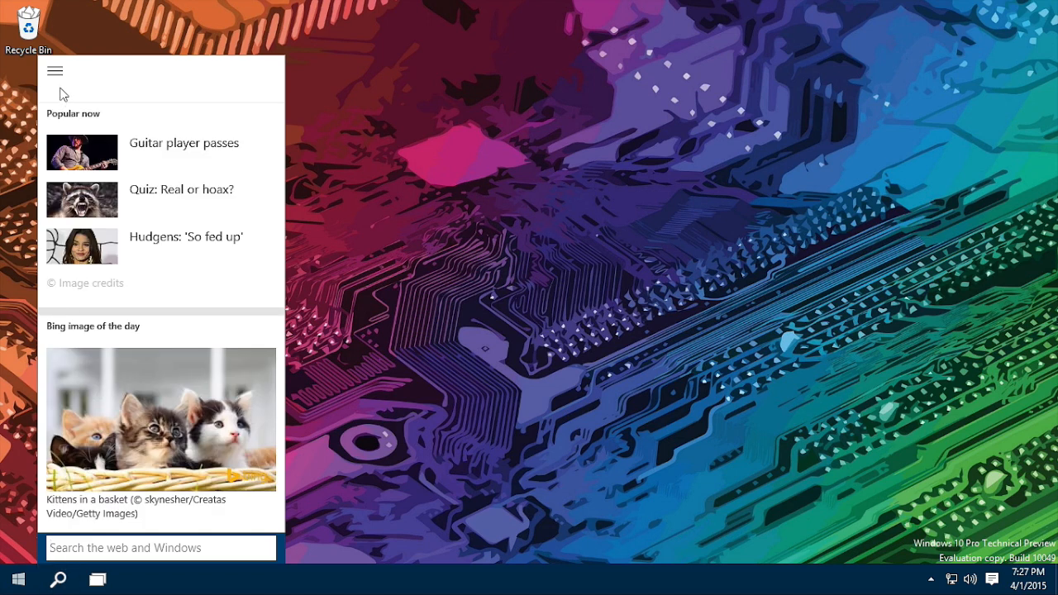
click(55, 69)
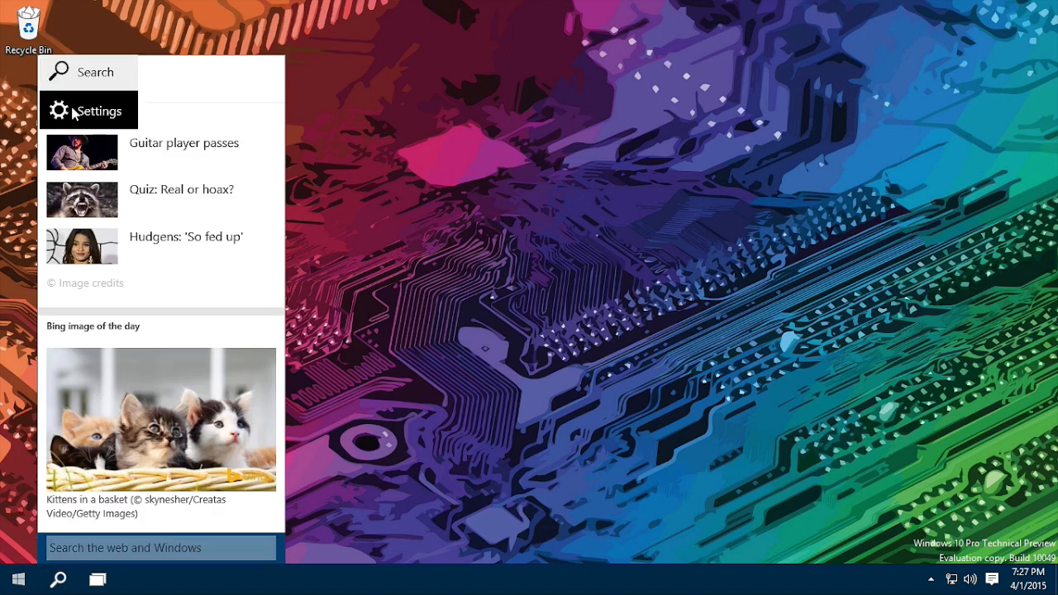
click(99, 110)
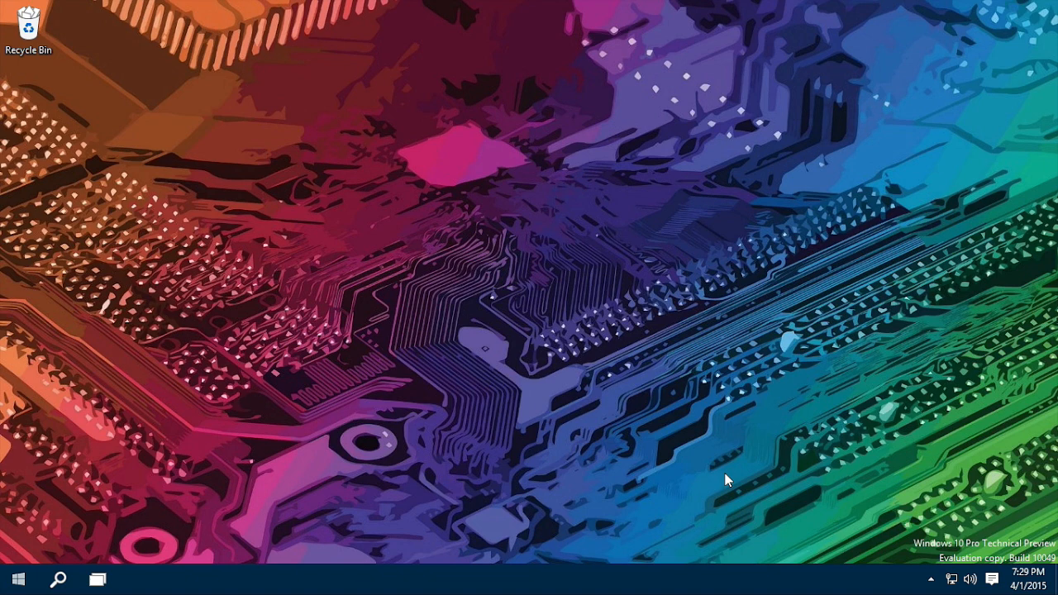
Show the Start menu's Sleep, Shut down and Restart power options
click(20, 578)
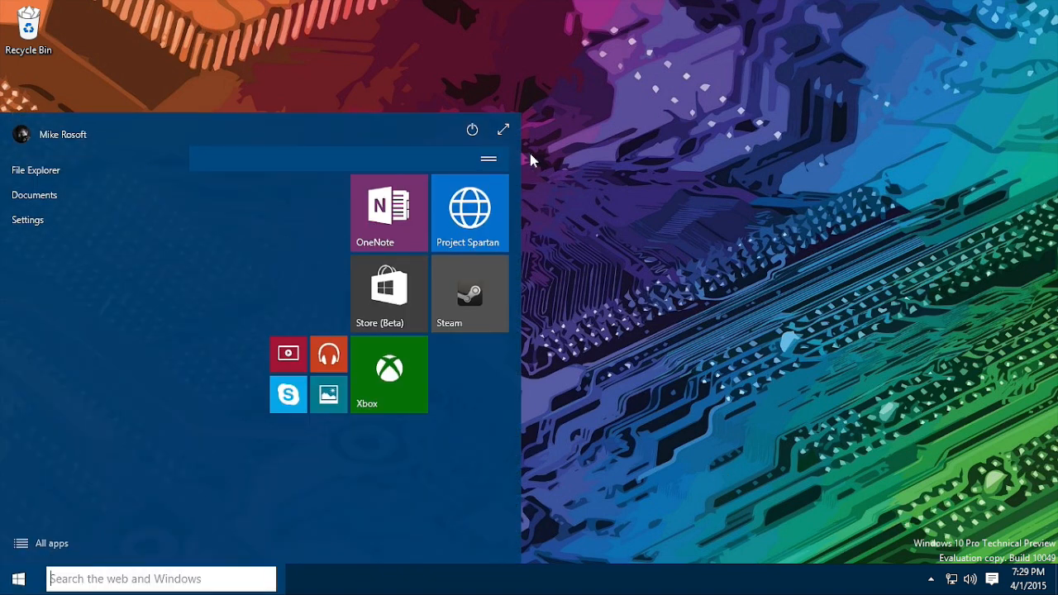
click(473, 129)
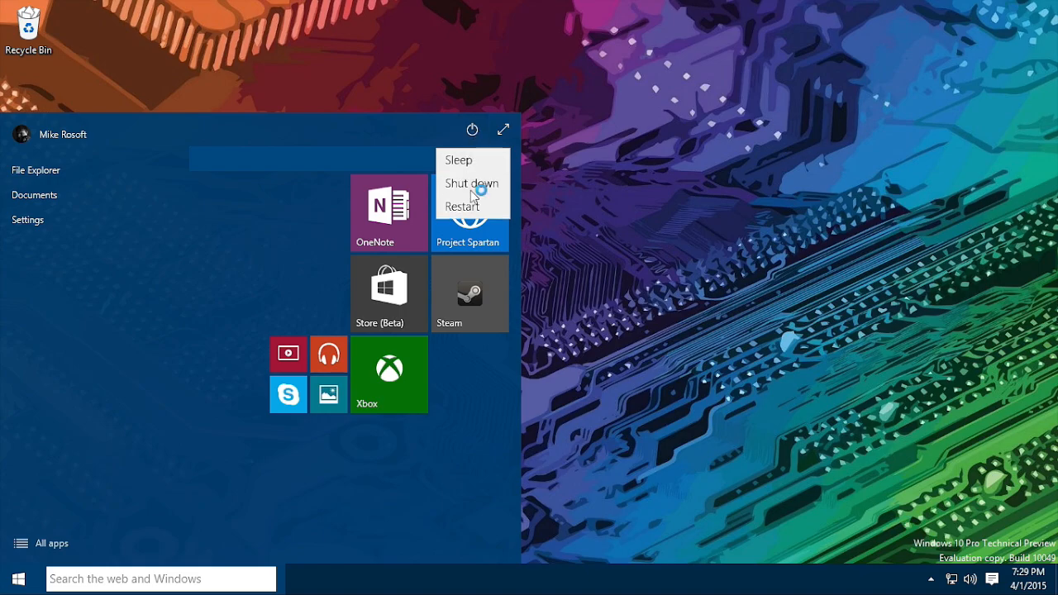